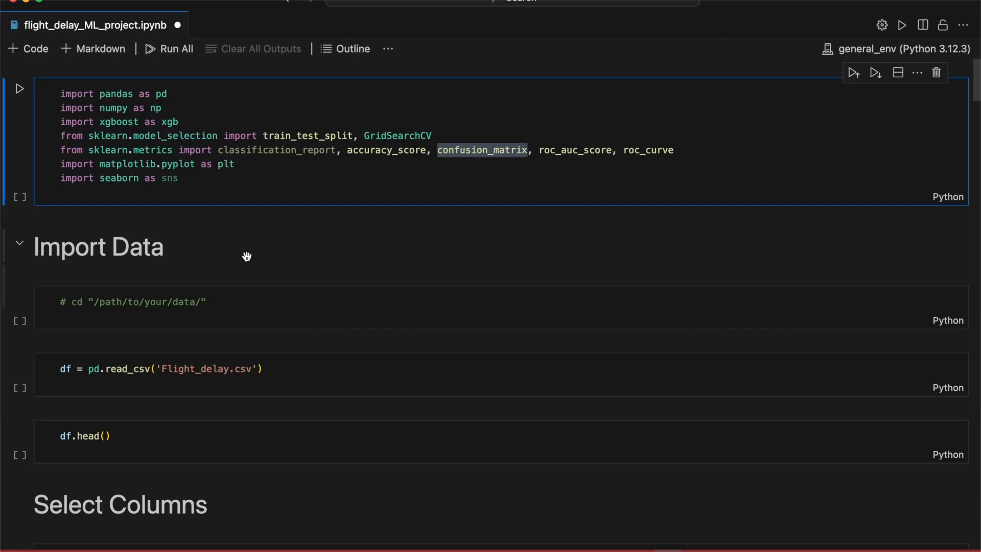
{"action": "mouse_move", "coordinate": [336, 251]}
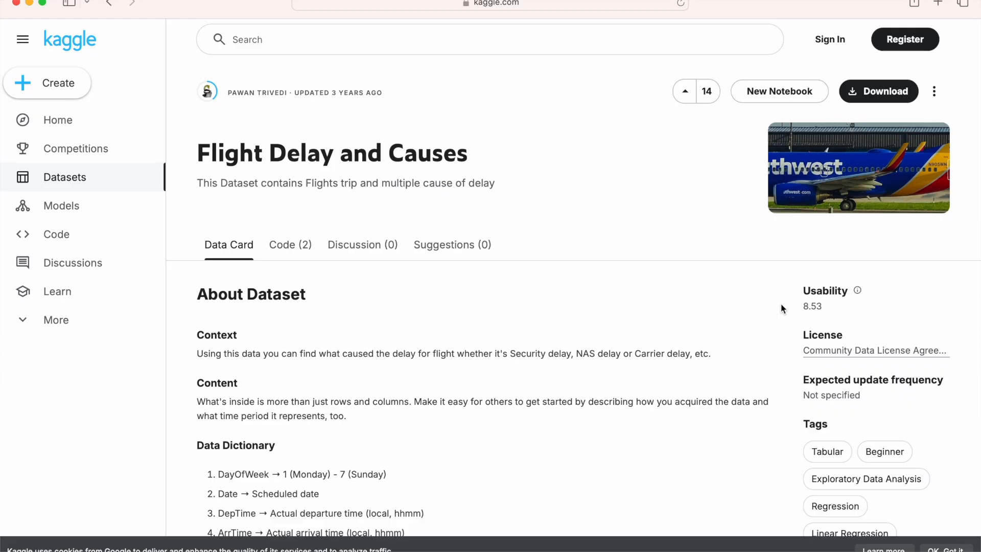
Scroll the Kaggle Data Card to review the column descriptions and the Flight_delay.csv preview.
{"action": "scroll", "scroll_direction": "down", "scroll_amount": 3}
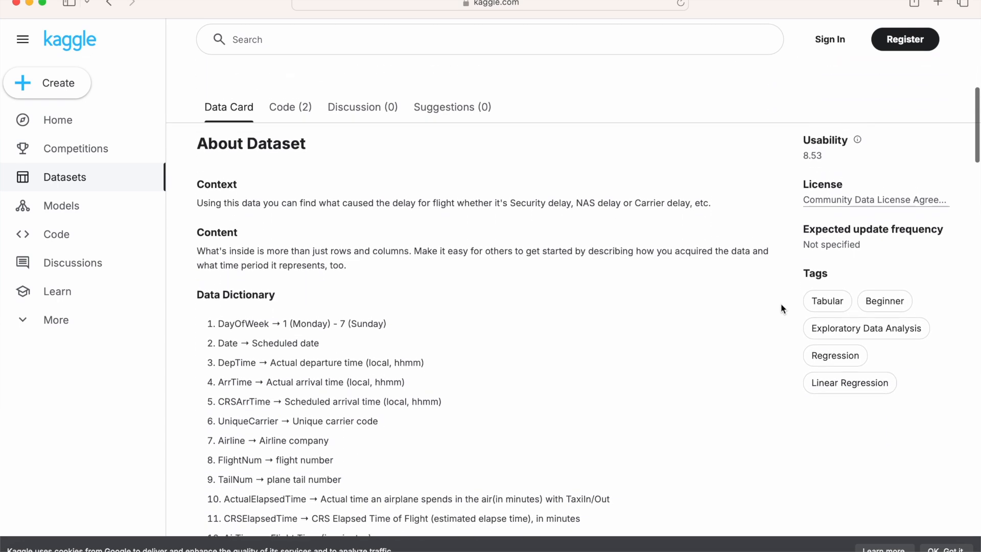
{"action": "scroll", "scroll_direction": "down", "scroll_amount": 3}
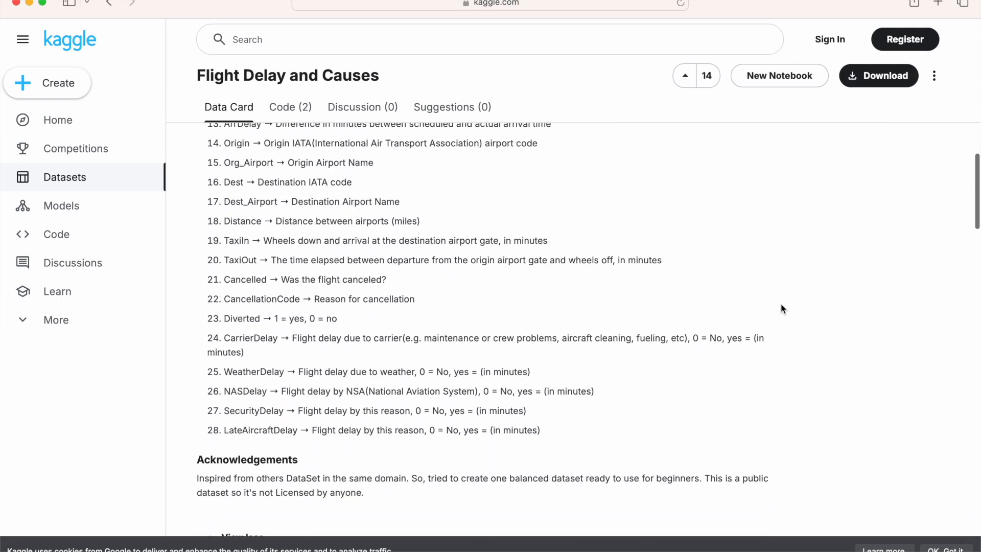
{"action": "scroll", "scroll_direction": "down", "scroll_amount": 3}
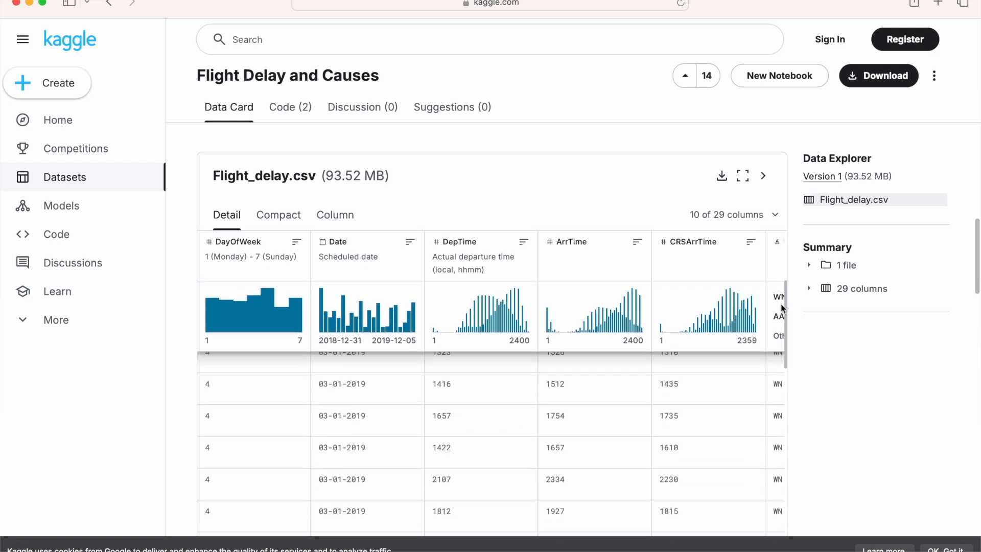
{"action": "scroll", "scroll_direction": "down", "scroll_amount": 3}
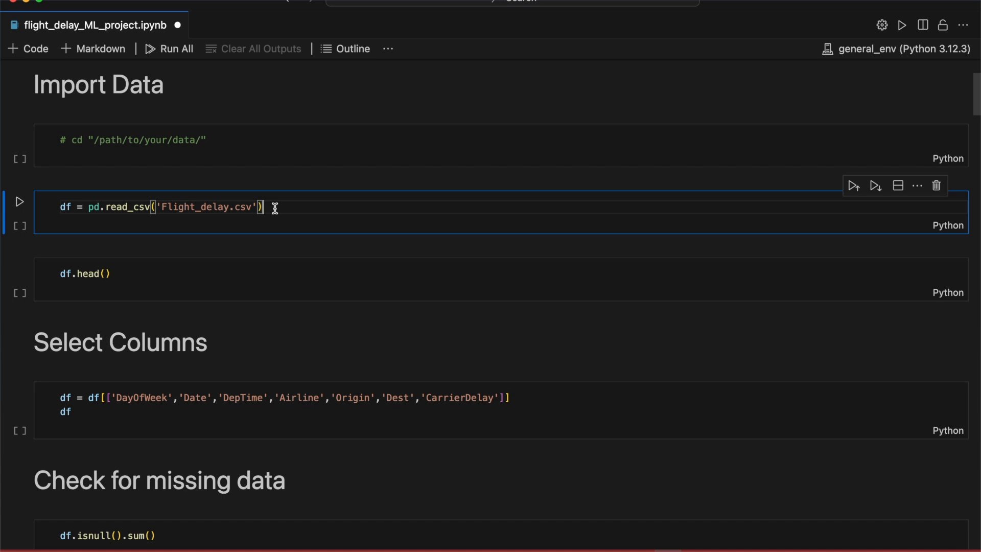
Run the read_csv cell loading Flight_delay.csv and show df.head() with 5 rows across 29 columns.
{"action": "left_click", "coordinate": [19, 201]}
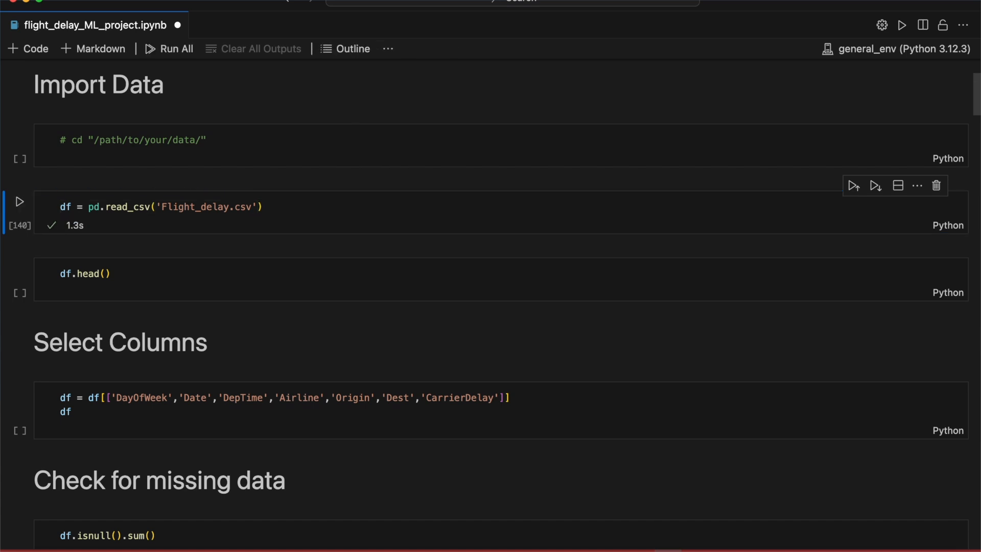
{"action": "mouse_move", "coordinate": [271, 224]}
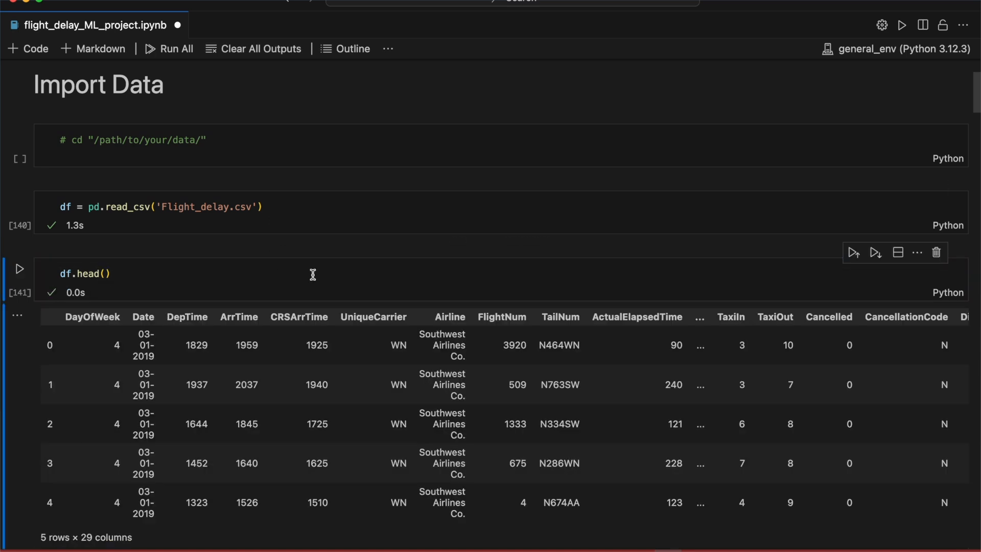
{"action": "scroll", "scroll_direction": "down", "scroll_amount": 3}
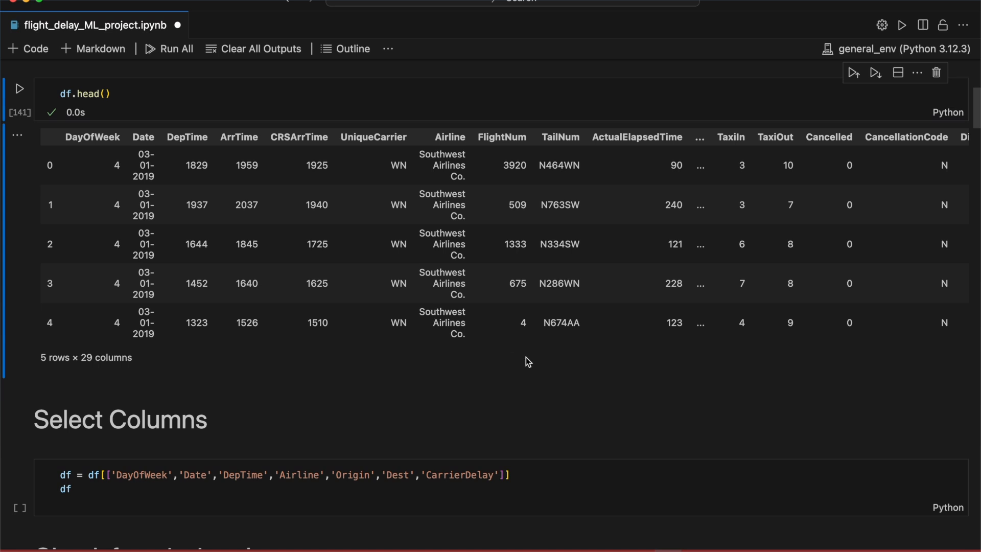
{"action": "scroll", "scroll_direction": "down", "scroll_amount": 3}
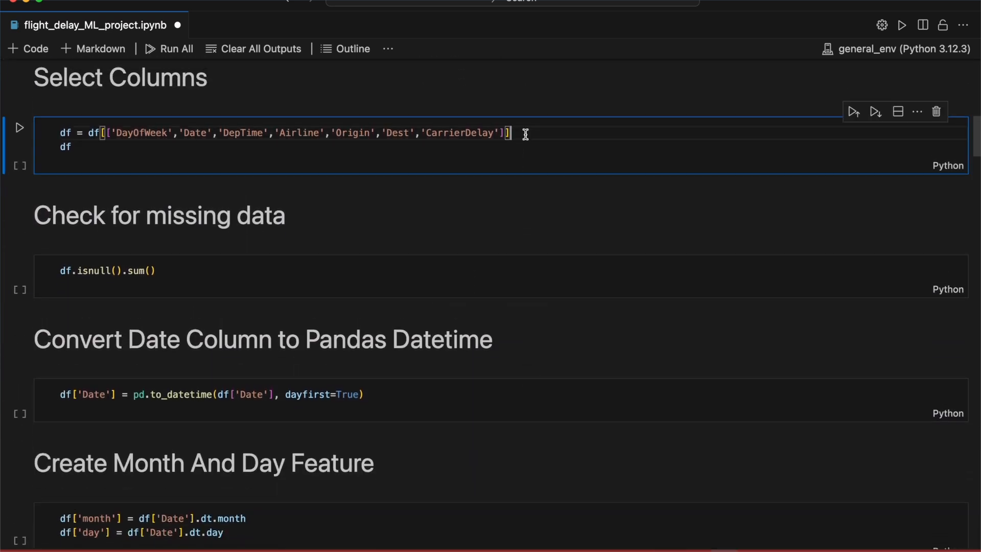
Run the Select Columns cell trimming df to seven columns, DayOfWeek through CarrierDelay, 484551 rows.
{"action": "left_click", "coordinate": [19, 127]}
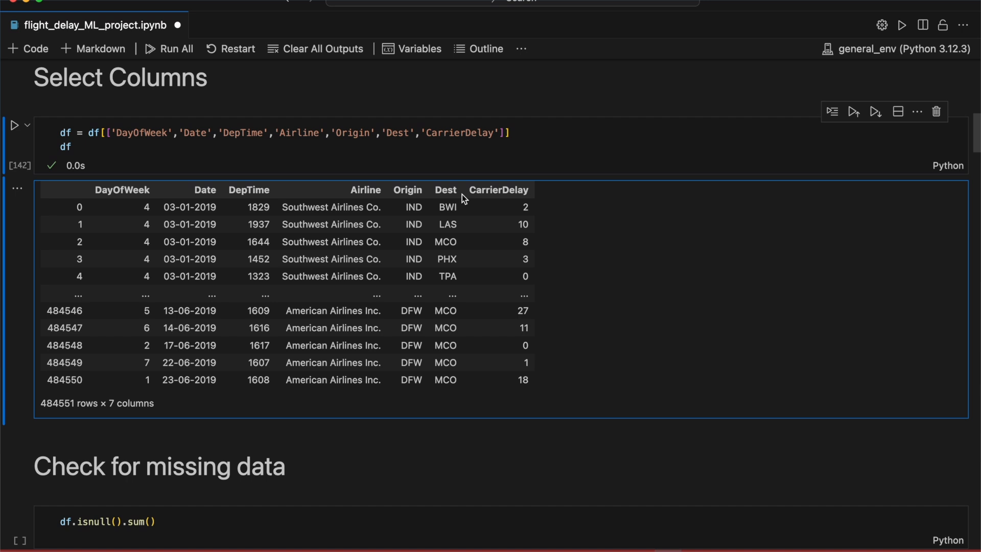
{"action": "double_click", "coordinate": [498, 190]}
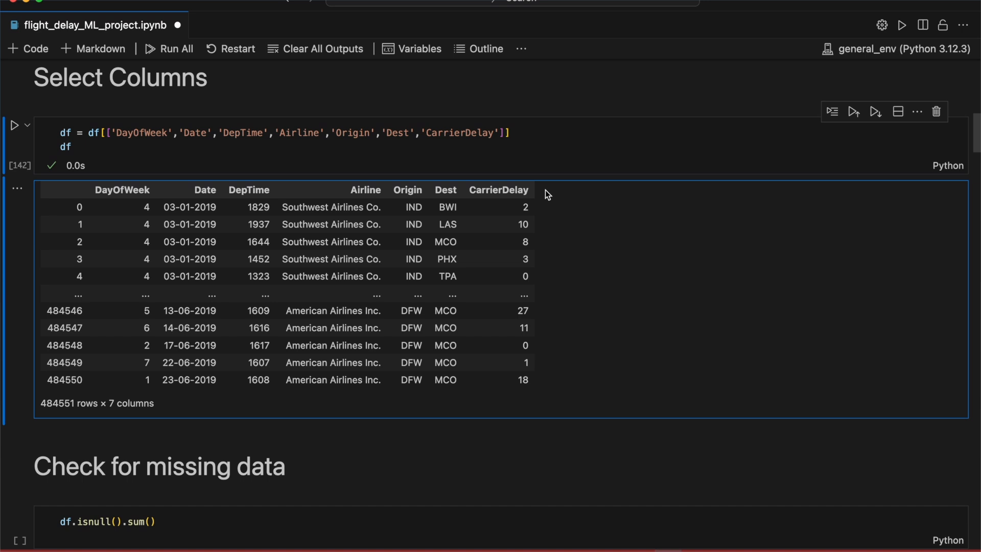
{"action": "scroll", "scroll_direction": "down", "scroll_amount": 3}
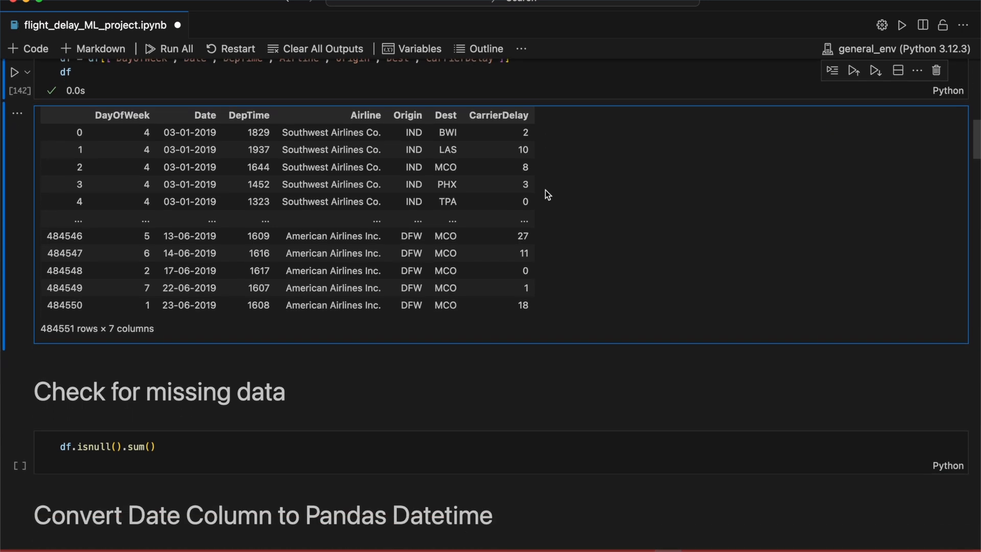
Run df.isnull().sum() showing 0 missing values in all seven columns.
{"action": "scroll", "scroll_direction": "down", "scroll_amount": 3}
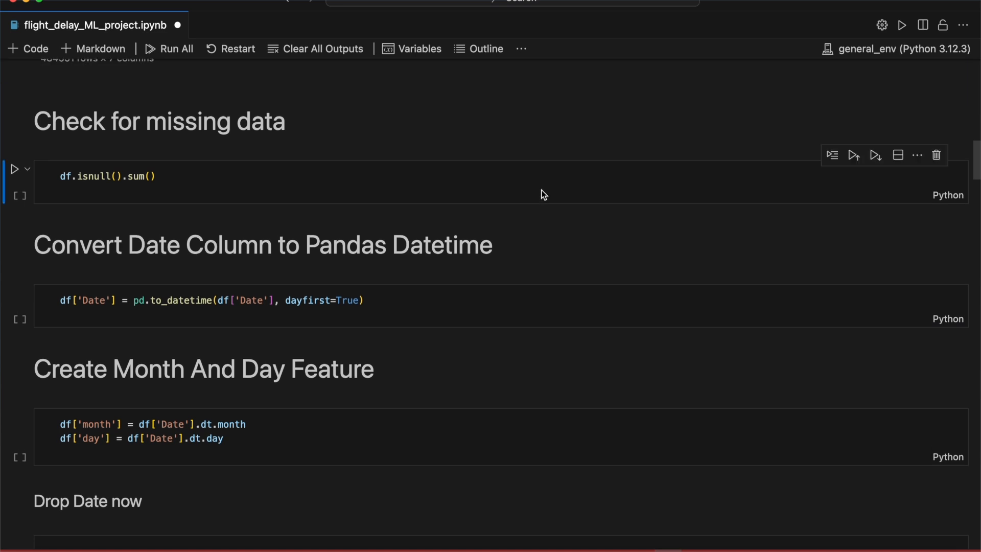
{"action": "left_click", "coordinate": [13, 169]}
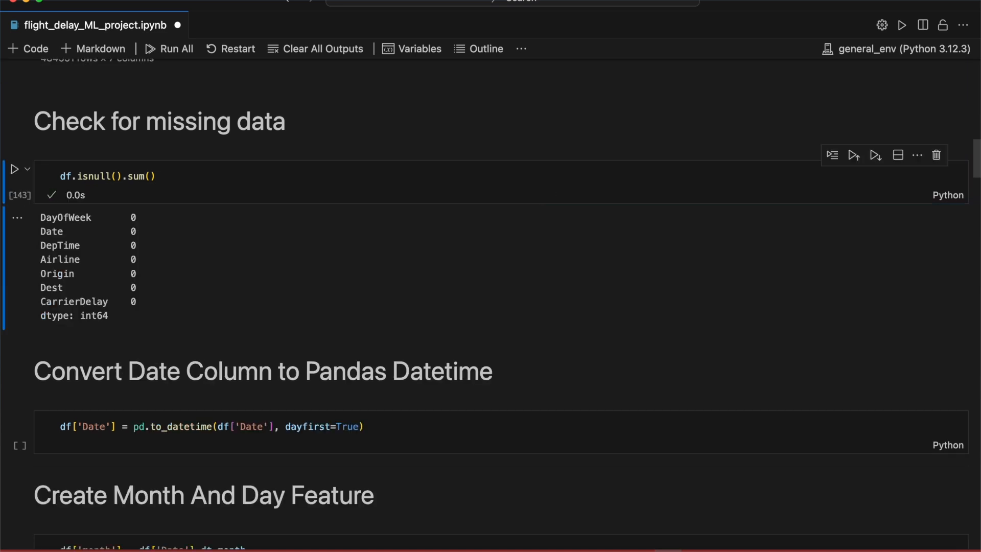
{"action": "mouse_move", "coordinate": [549, 191]}
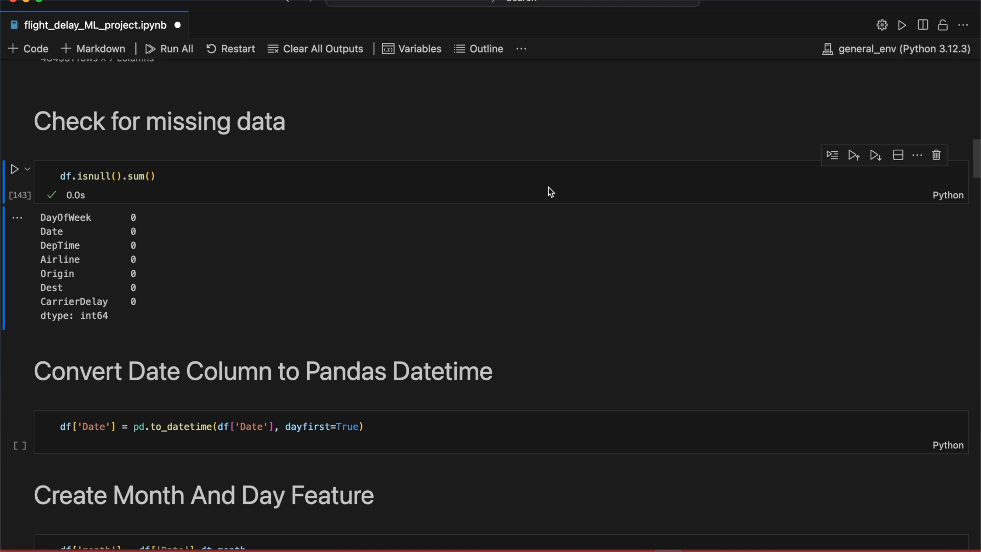
{"action": "scroll", "scroll_direction": "down", "scroll_amount": 3}
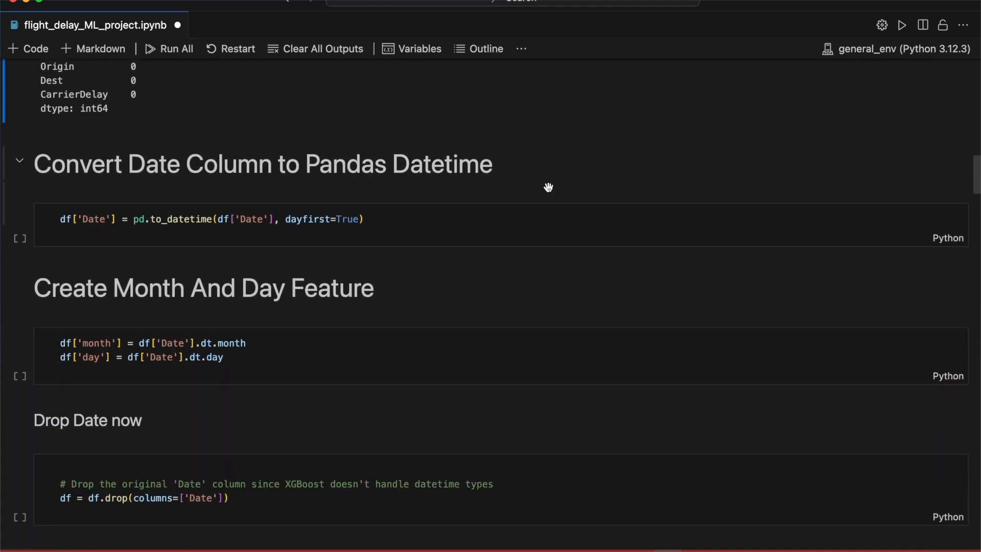
Run the to_datetime, month/day feature and drop-Date cells in turn.
{"action": "scroll", "scroll_direction": "down", "scroll_amount": 3}
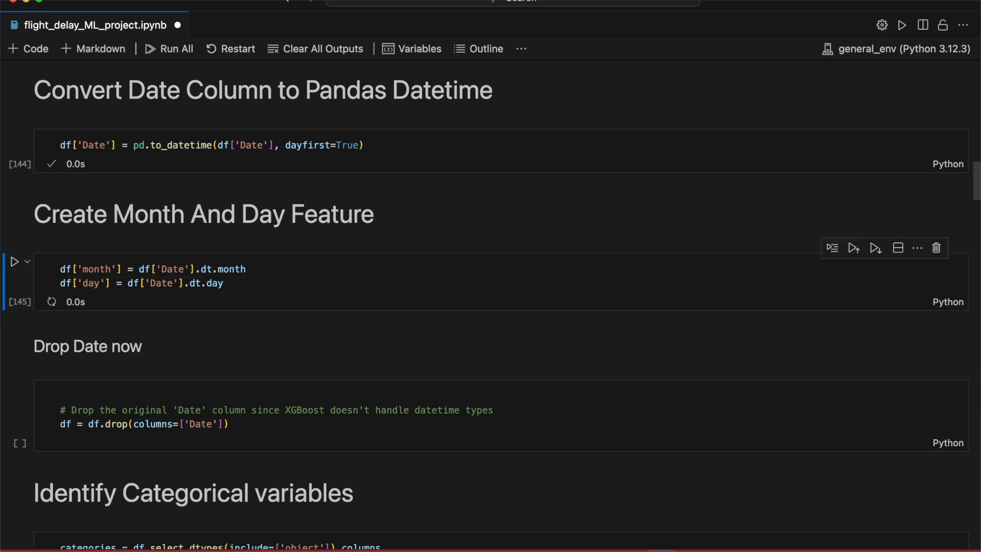
{"action": "scroll", "scroll_direction": "down", "scroll_amount": 3}
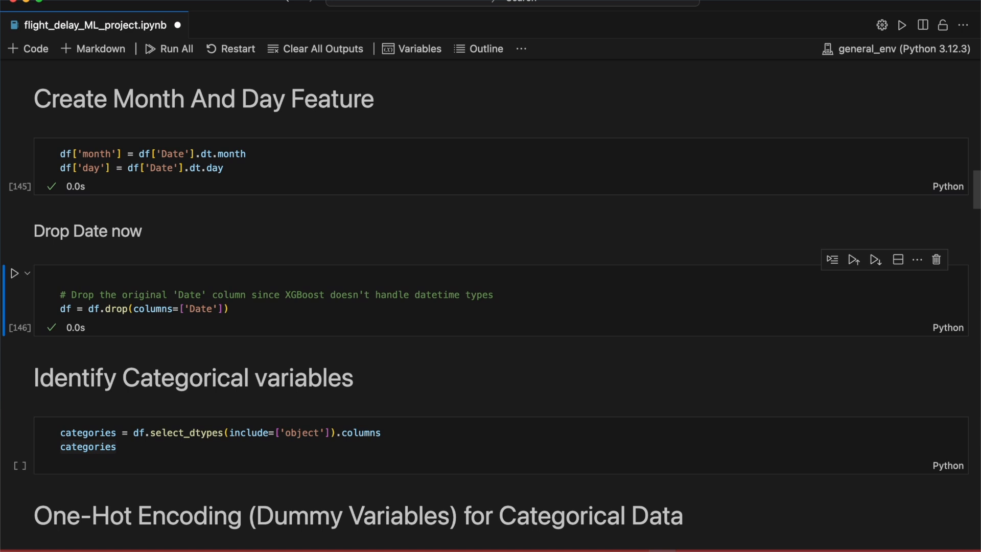
Run select_dtypes listing Airline, Origin and Dest as categorical, then get_dummies into df_encoded.
{"action": "scroll", "scroll_direction": "down", "scroll_amount": 3}
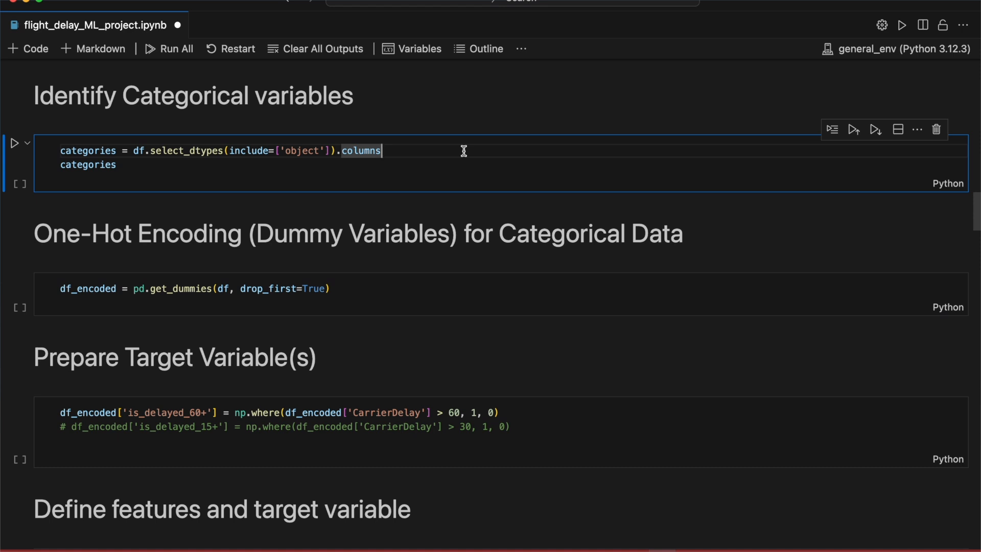
{"action": "left_click", "coordinate": [17, 143]}
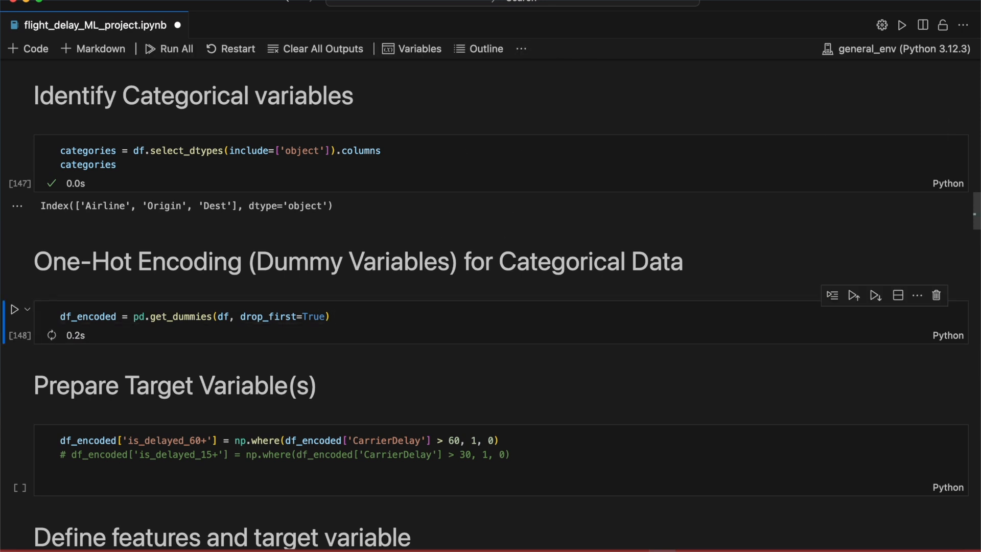
{"action": "scroll", "scroll_direction": "down", "scroll_amount": 3}
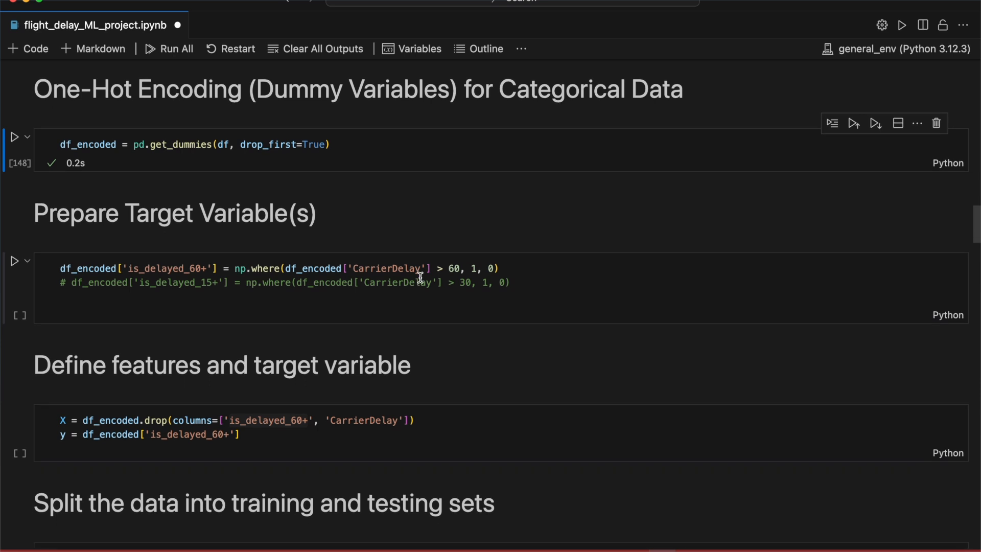
Run the cell adding is_delayed_60+ for CarrierDelay over 60 minutes, highlighting a token in its code.
{"action": "left_click", "coordinate": [500, 269]}
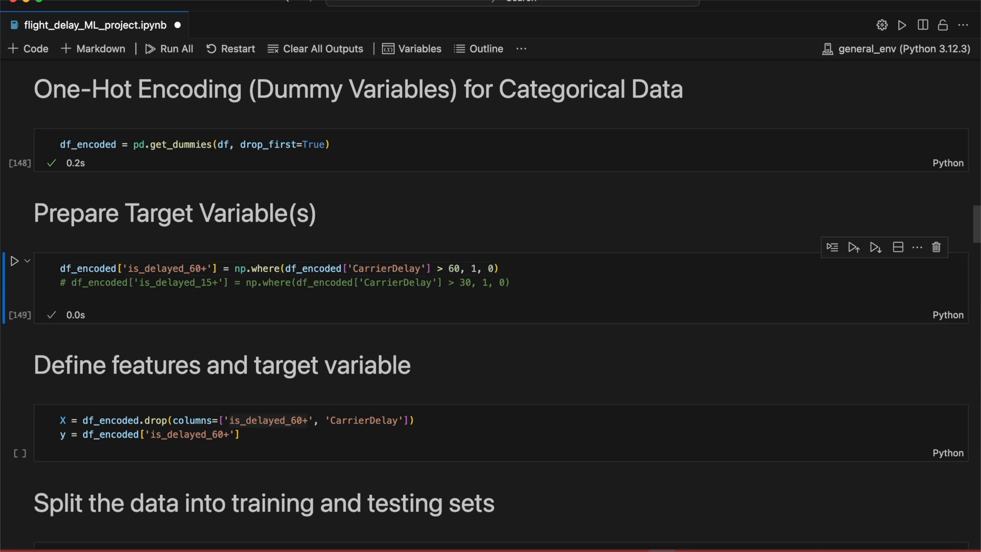
{"action": "mouse_move", "coordinate": [512, 272]}
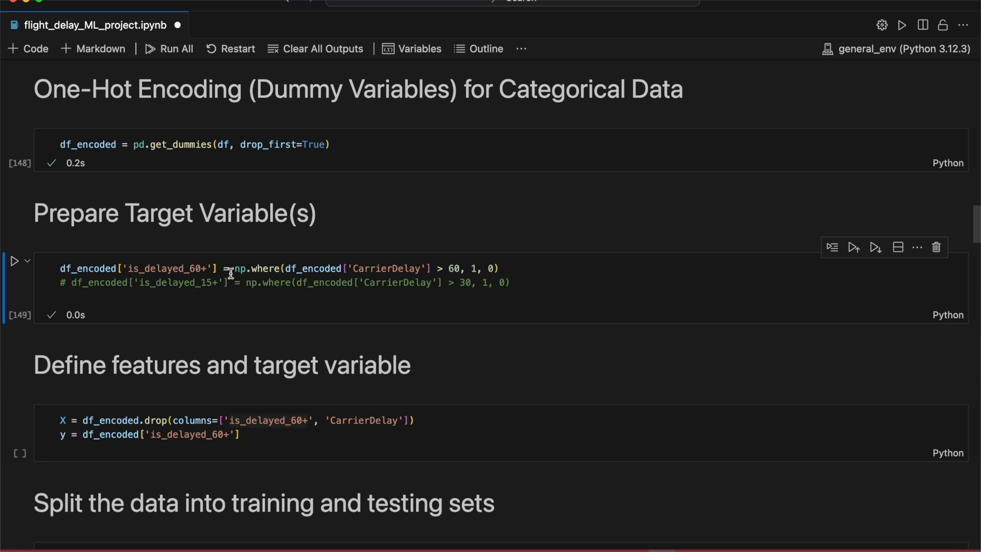
{"action": "double_click", "coordinate": [256, 268]}
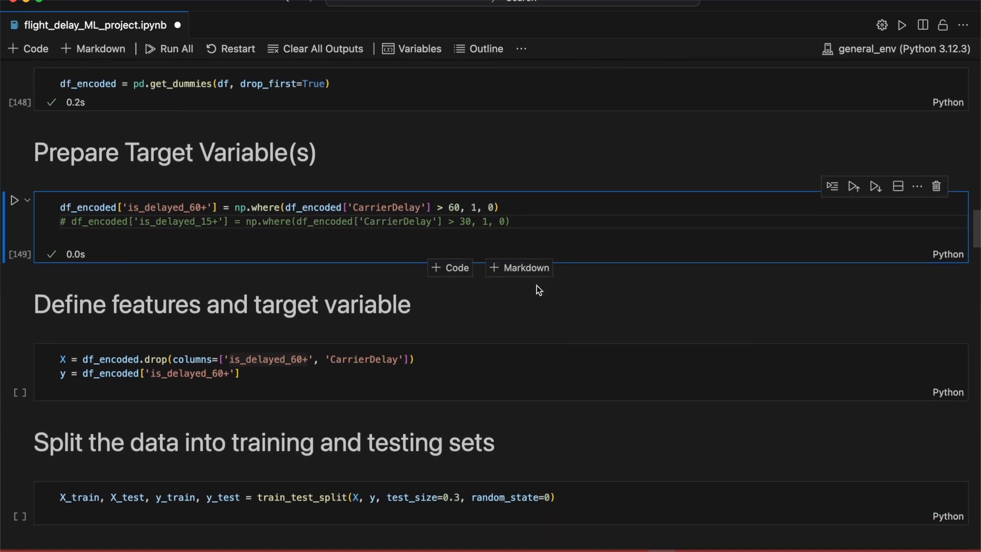
Highlight train_test_split and the 0.3 test size, then run the split cell.
{"action": "scroll", "scroll_direction": "down", "scroll_amount": 3}
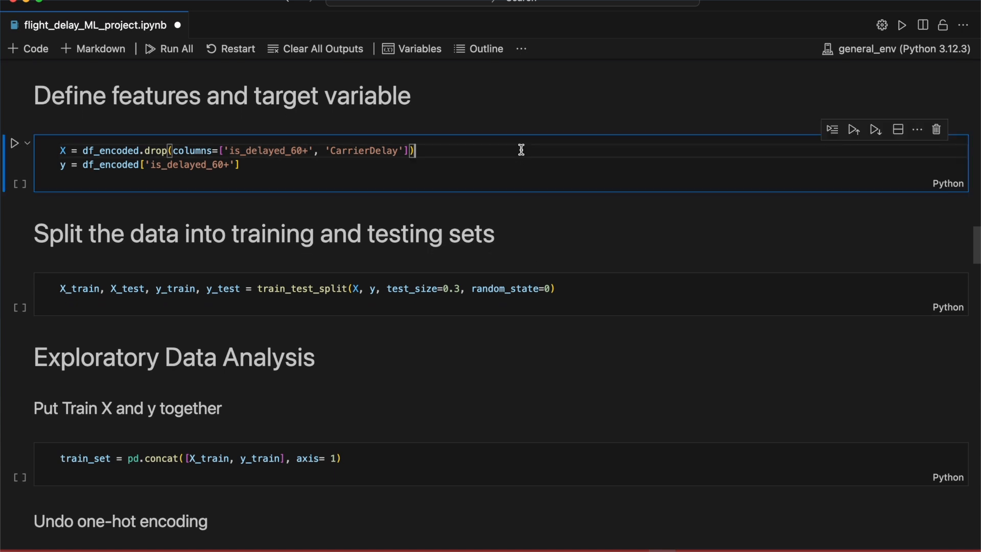
{"action": "mouse_move", "coordinate": [520, 149]}
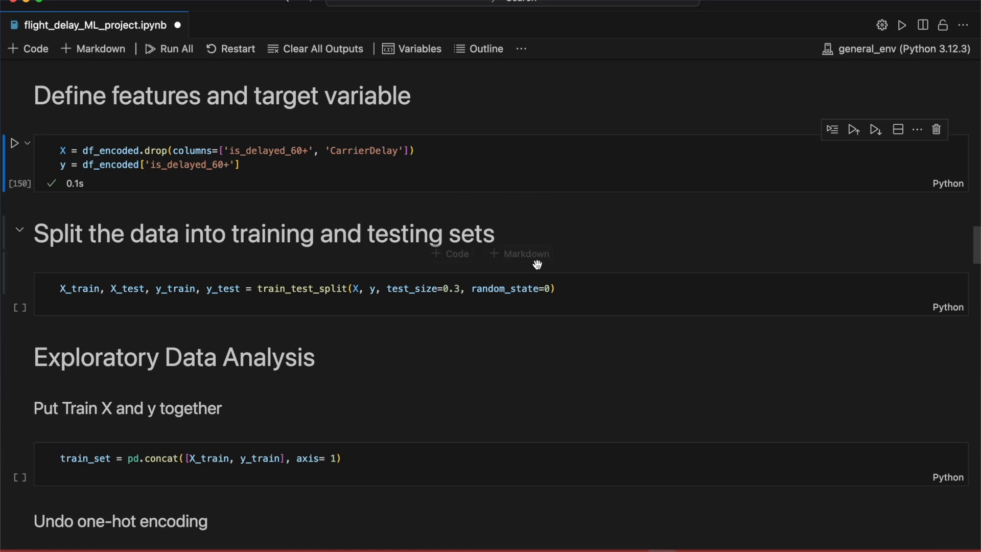
{"action": "double_click", "coordinate": [302, 288]}
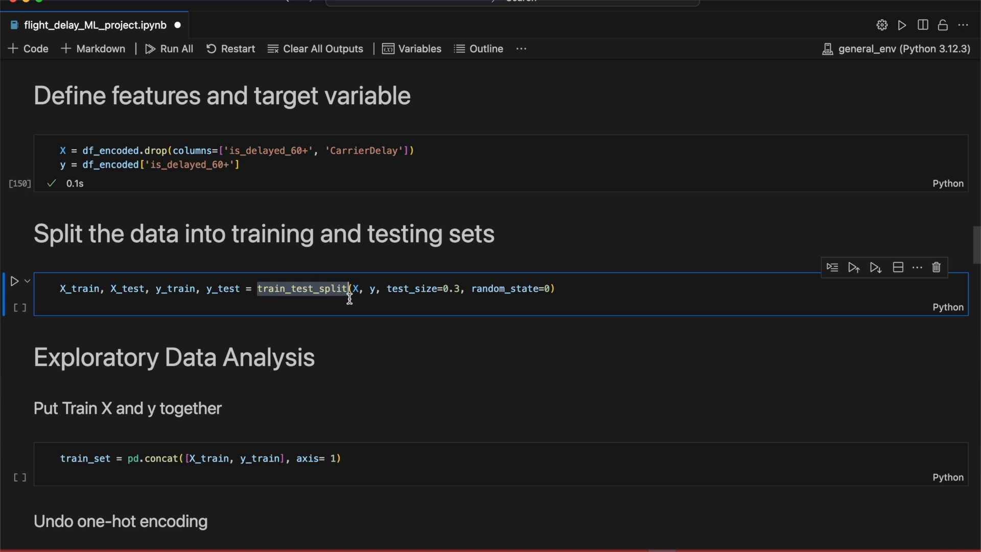
{"action": "mouse_move", "coordinate": [503, 305]}
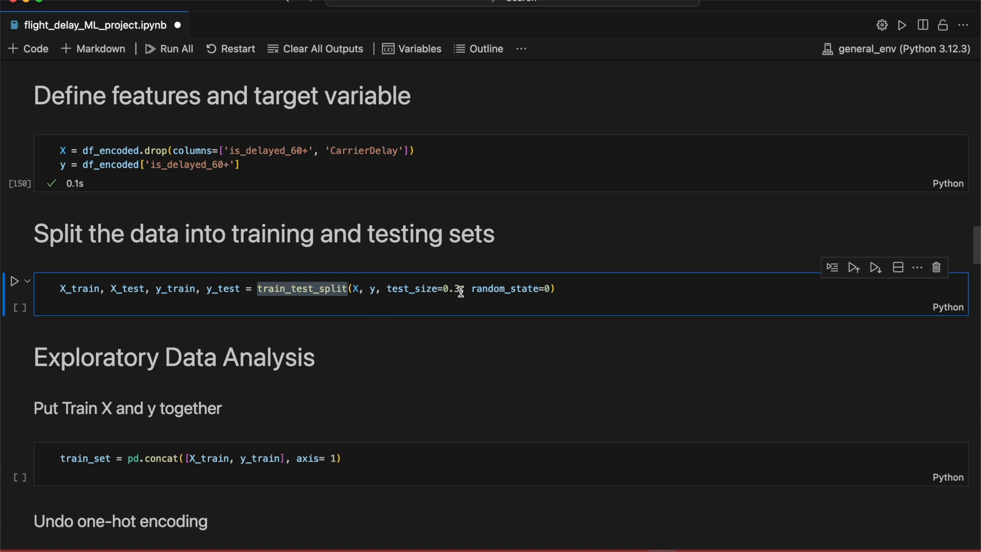
{"action": "double_click", "coordinate": [504, 288]}
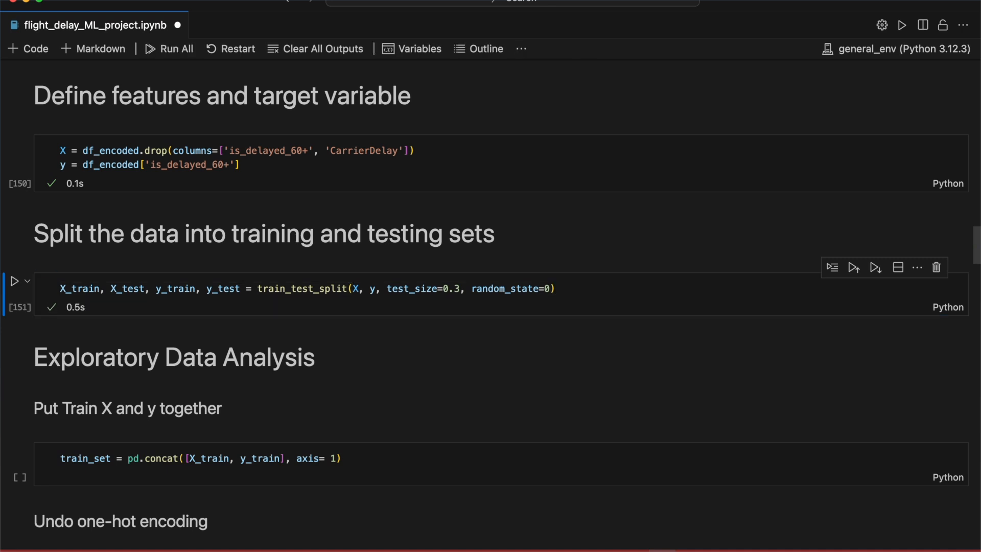
{"action": "left_click", "coordinate": [548, 288]}
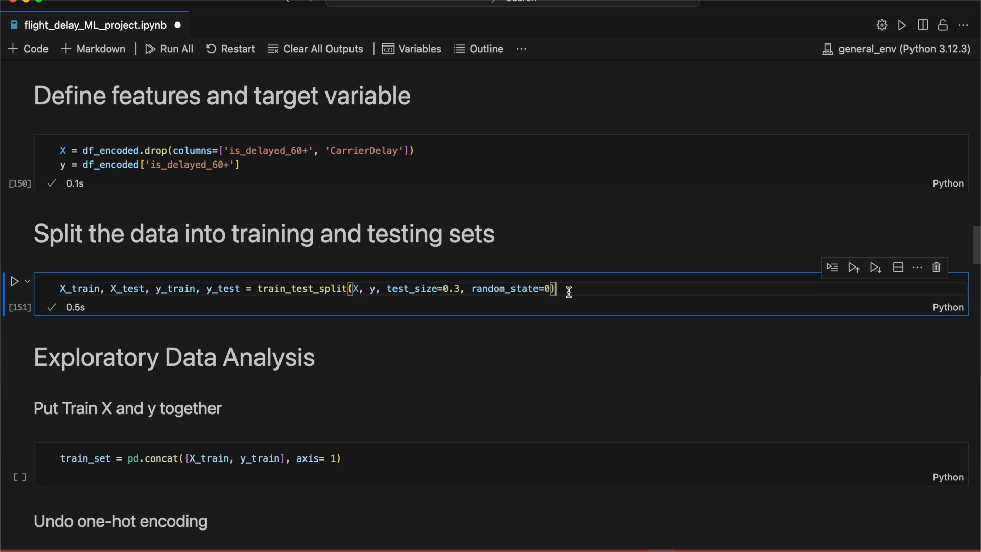
{"action": "scroll", "scroll_direction": "down", "scroll_amount": 3}
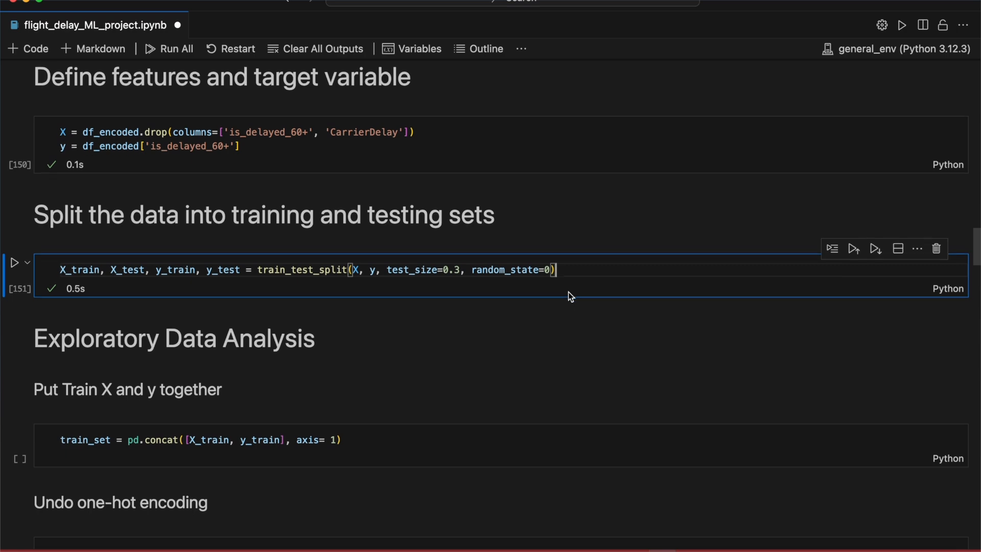
{"action": "scroll", "scroll_direction": "down", "scroll_amount": 3}
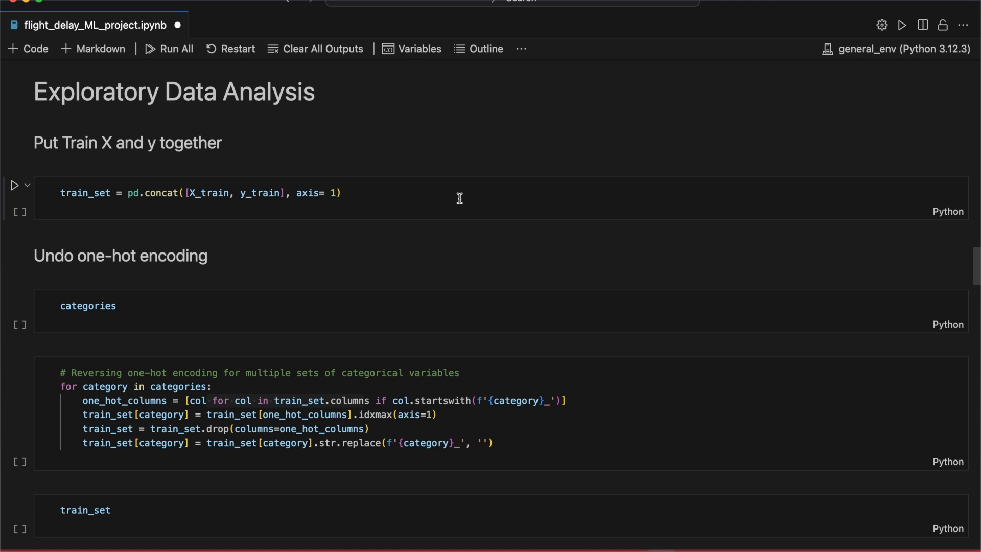
Run the concat cell merging X_train and y_train into train_set.
{"action": "left_click", "coordinate": [250, 193]}
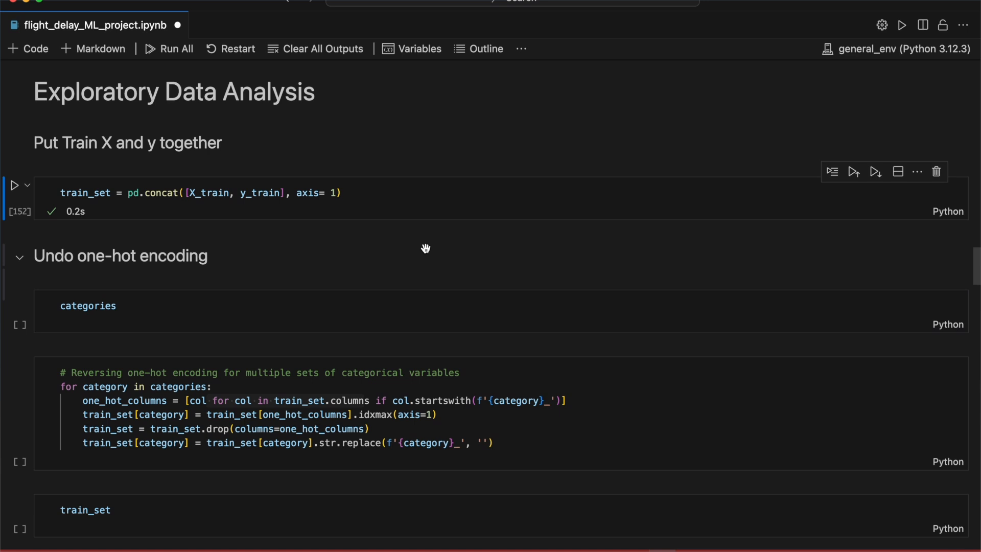
{"action": "scroll", "scroll_direction": "down", "scroll_amount": 3}
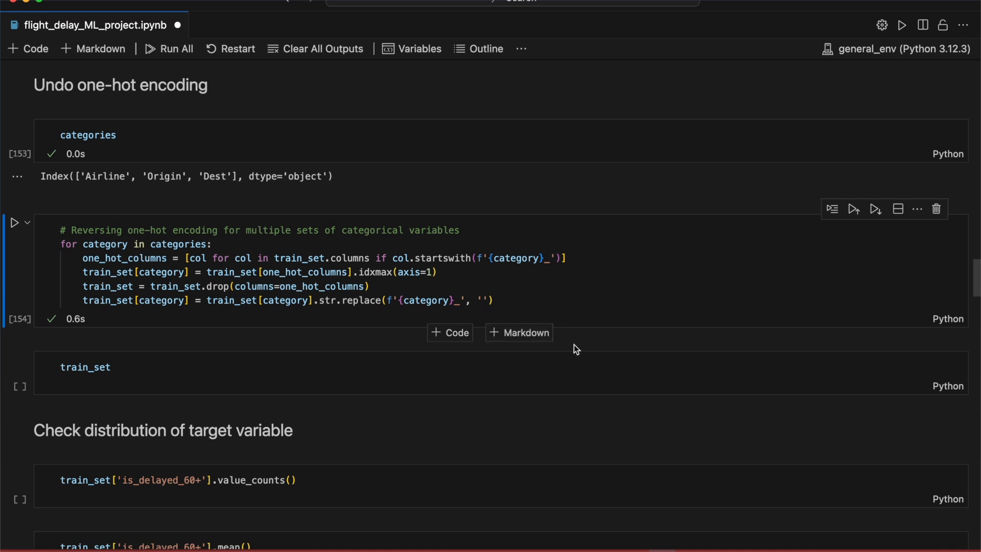
Run the one-hot reversal and view train_set with Airline, Origin, Dest restored, 339185 rows × 8 columns.
{"action": "scroll", "scroll_direction": "down", "scroll_amount": 3}
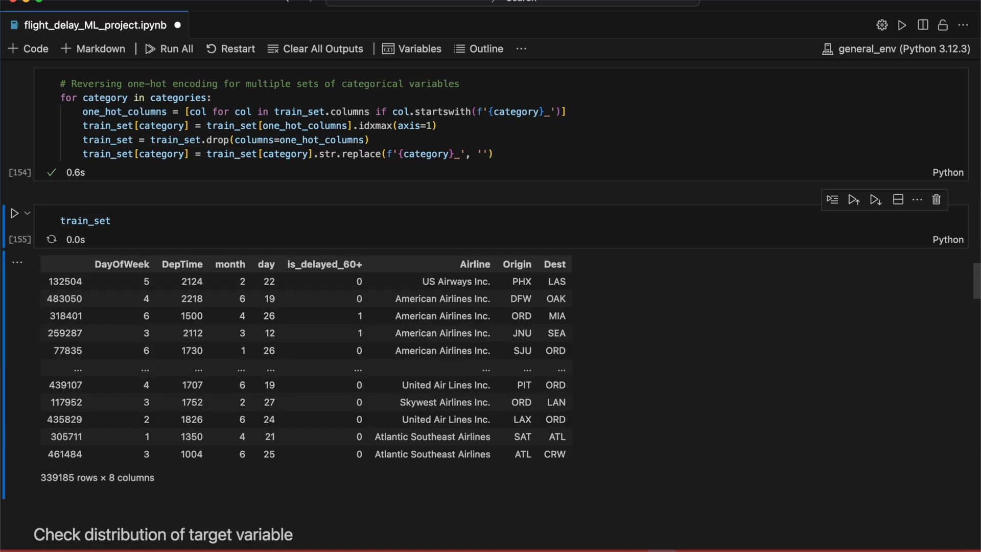
{"action": "scroll", "scroll_direction": "down", "scroll_amount": 3}
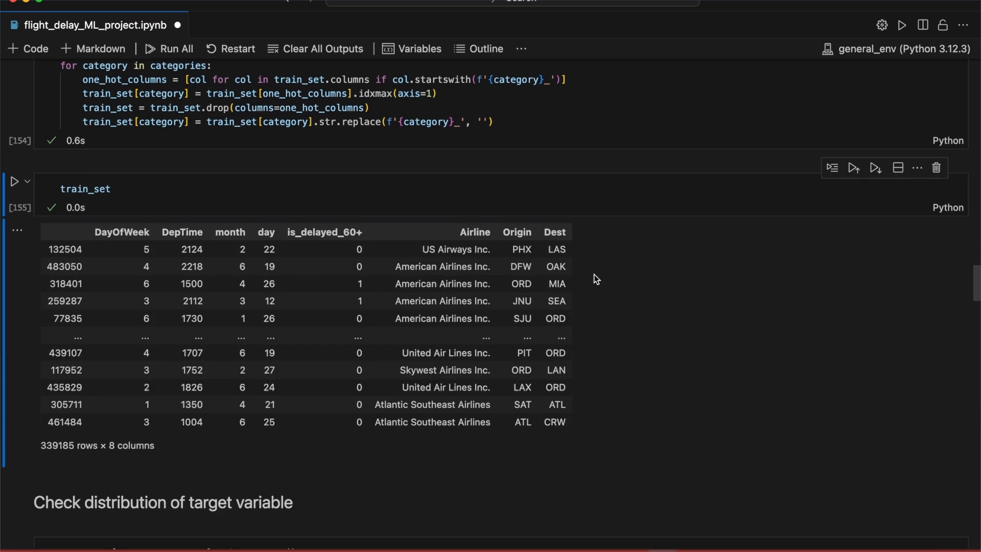
{"action": "scroll", "scroll_direction": "down", "scroll_amount": 3}
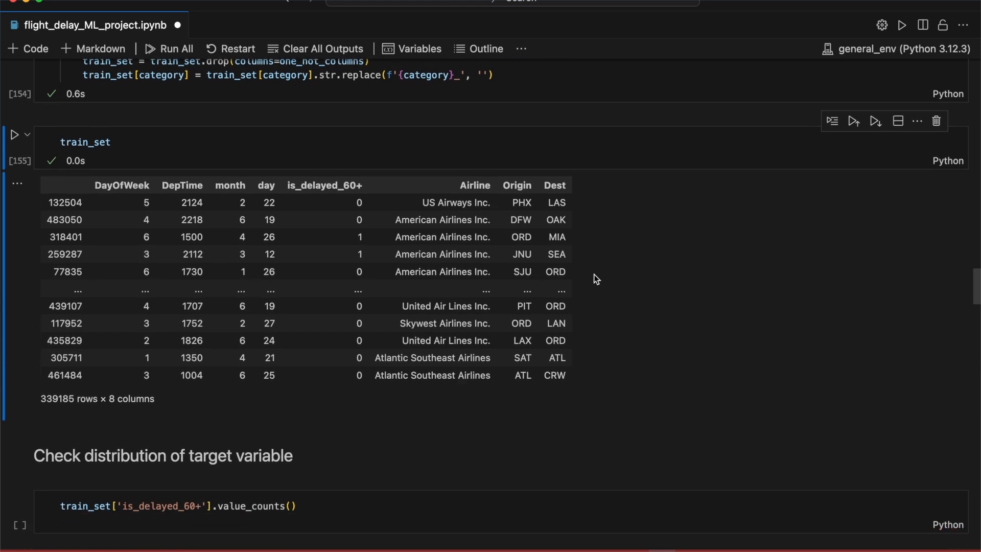
{"action": "scroll", "scroll_direction": "down", "scroll_amount": 3}
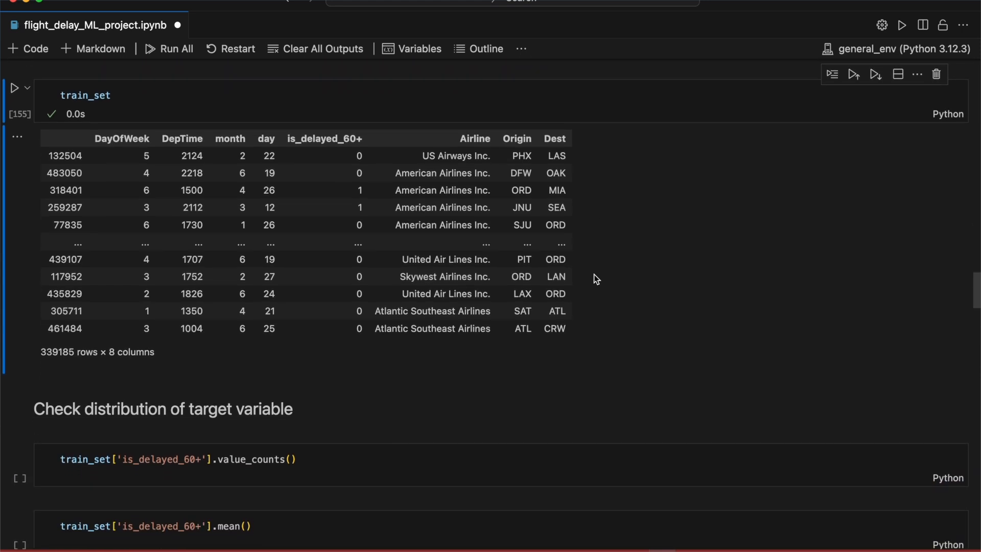
Run the target value_counts and mean cells: 313876 not delayed, 25309 delayed, mean about 0.0746.
{"action": "scroll", "scroll_direction": "down", "scroll_amount": 3}
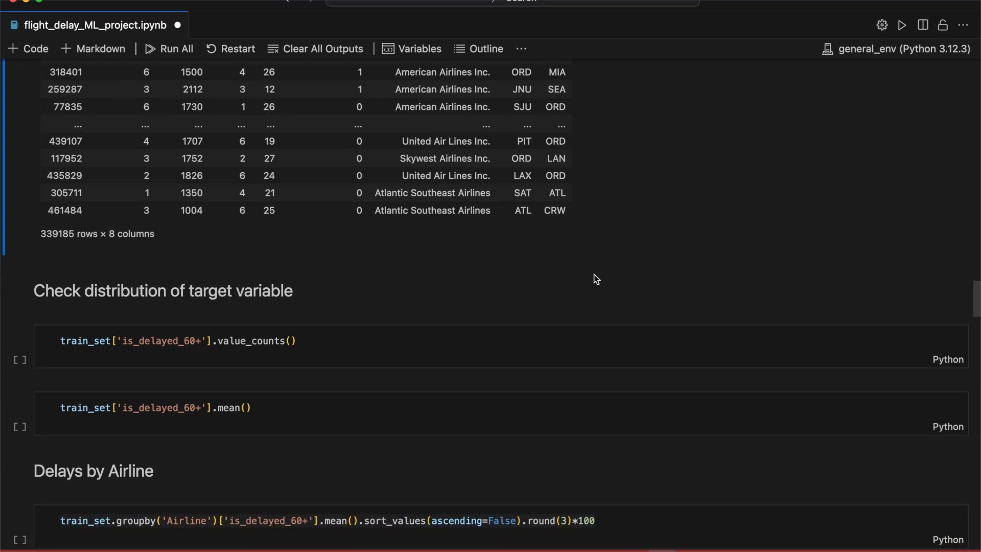
{"action": "scroll", "scroll_direction": "down", "scroll_amount": 3}
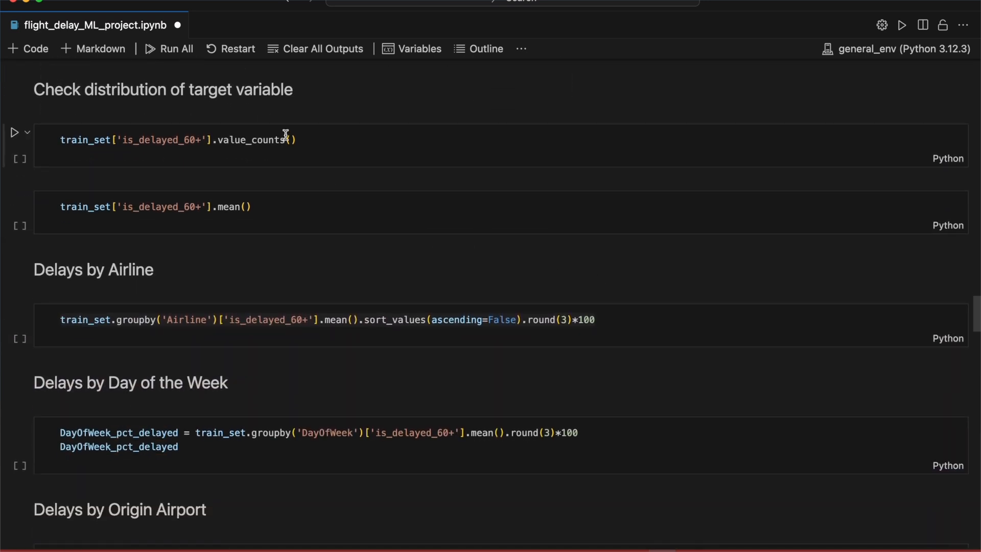
{"action": "left_click", "coordinate": [15, 132]}
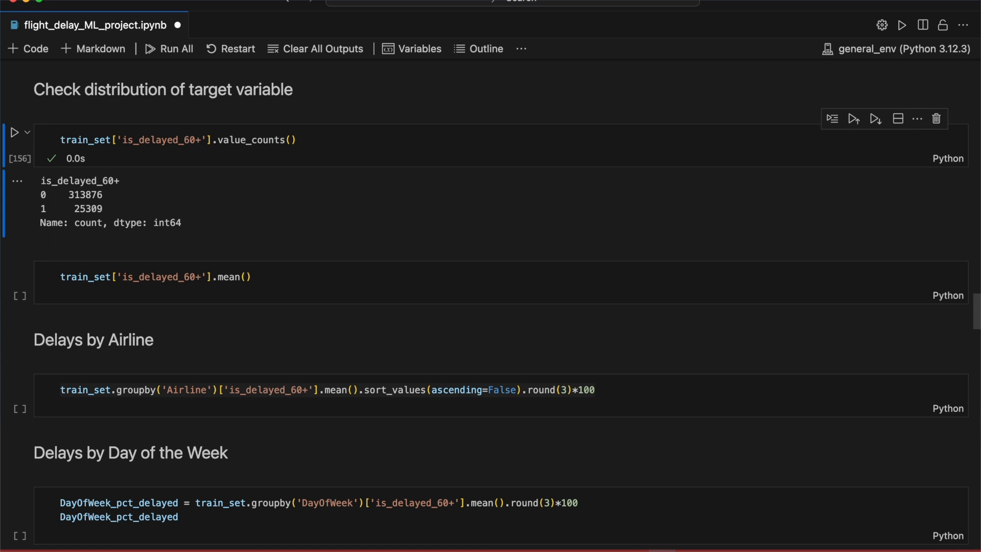
{"action": "mouse_move", "coordinate": [323, 138]}
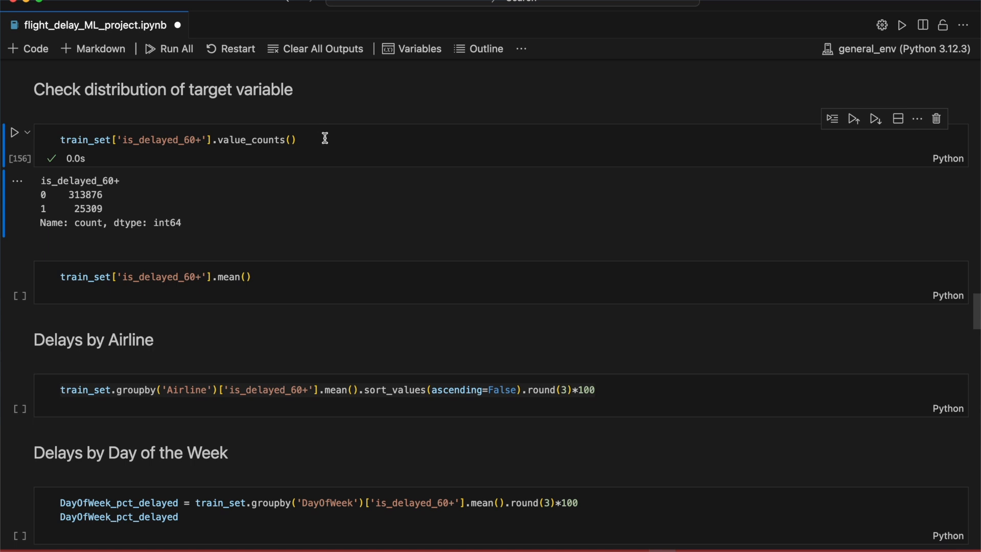
{"action": "mouse_move", "coordinate": [285, 285]}
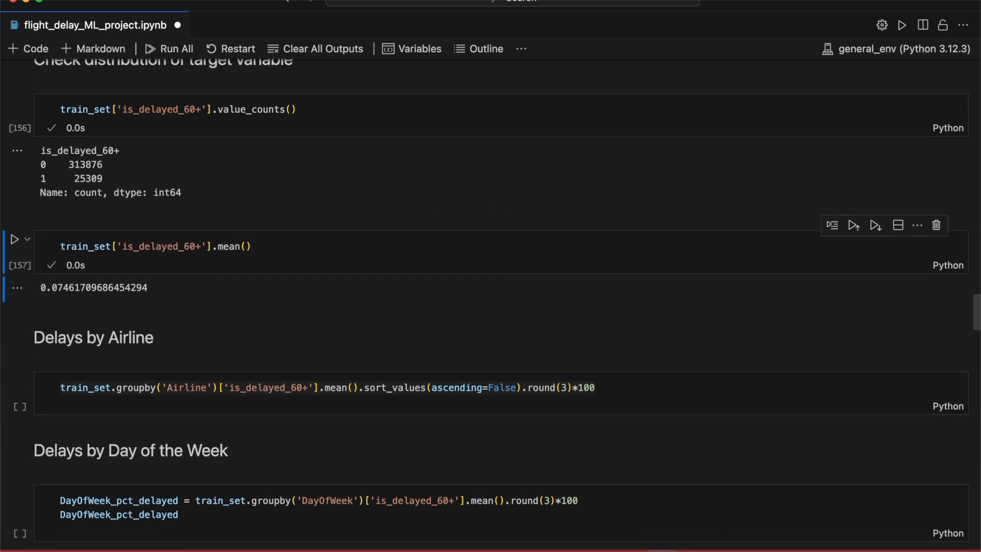
{"action": "scroll", "scroll_direction": "down", "scroll_amount": 3}
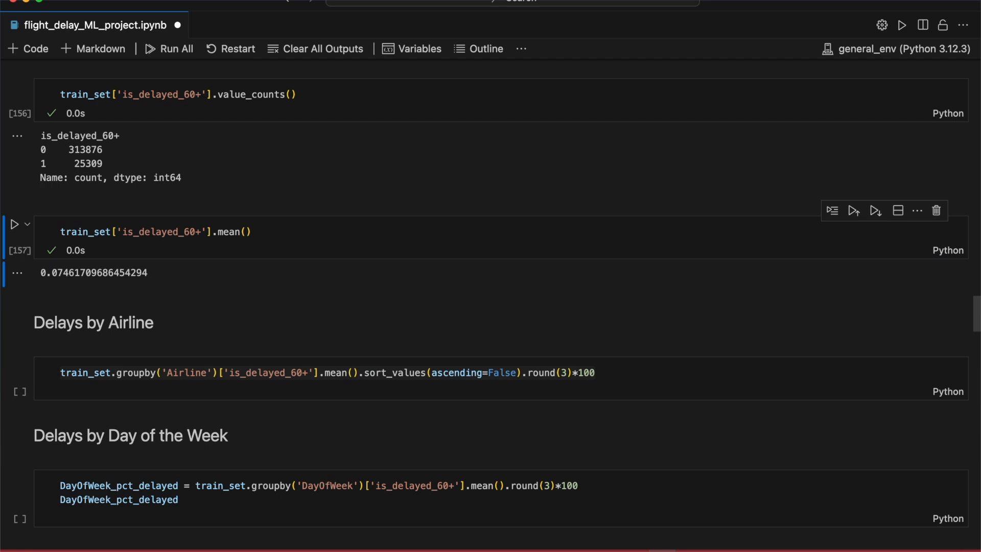
{"action": "scroll", "scroll_direction": "down", "scroll_amount": 3}
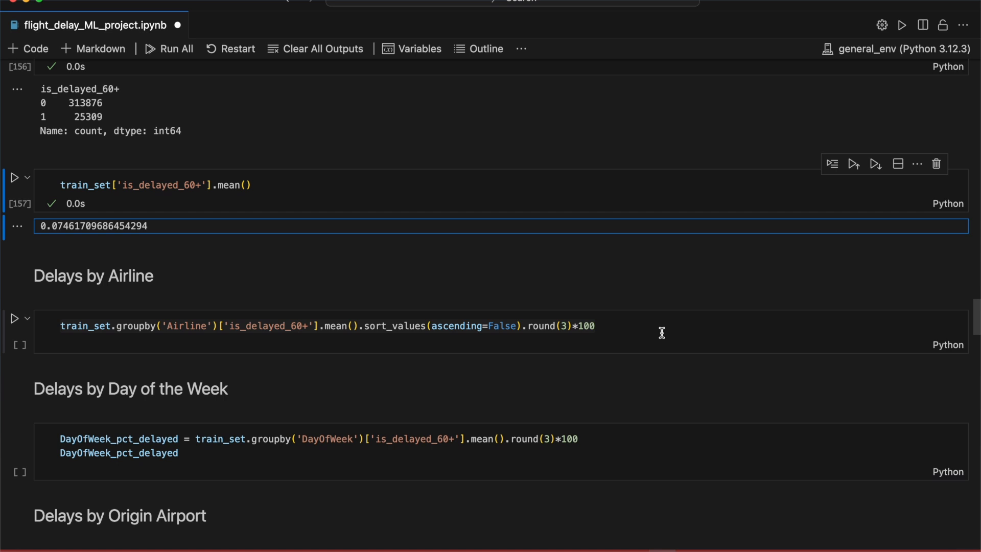
Scroll through the origin-airport delay output, led by LWB and ACY at 40.0.
{"action": "scroll", "scroll_direction": "down", "scroll_amount": 3}
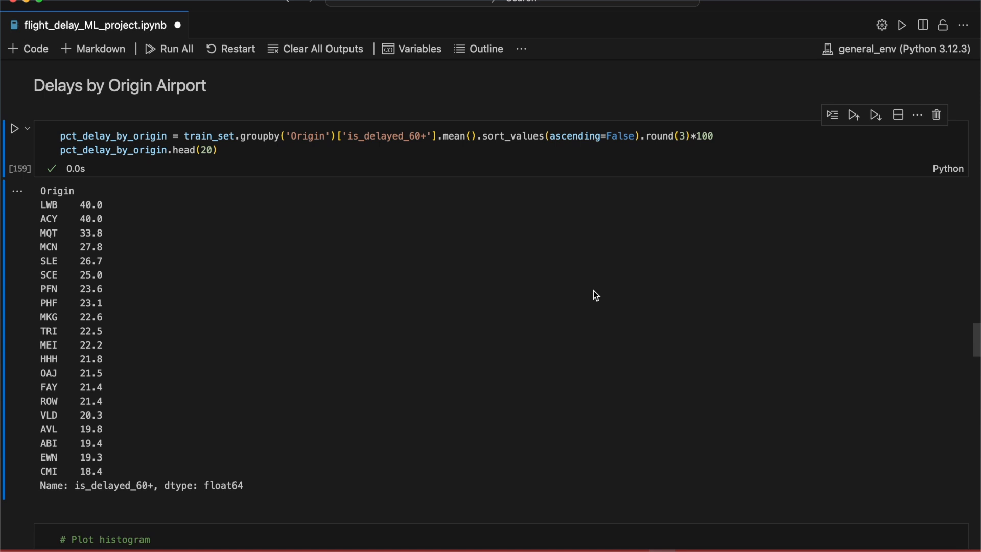
{"action": "mouse_move", "coordinate": [561, 294]}
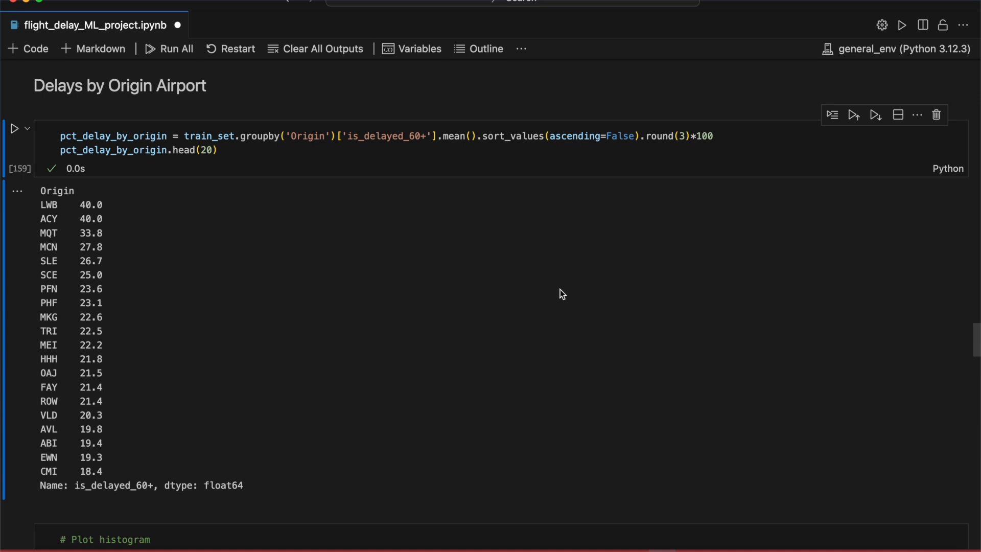
{"action": "scroll", "scroll_direction": "down", "scroll_amount": 3}
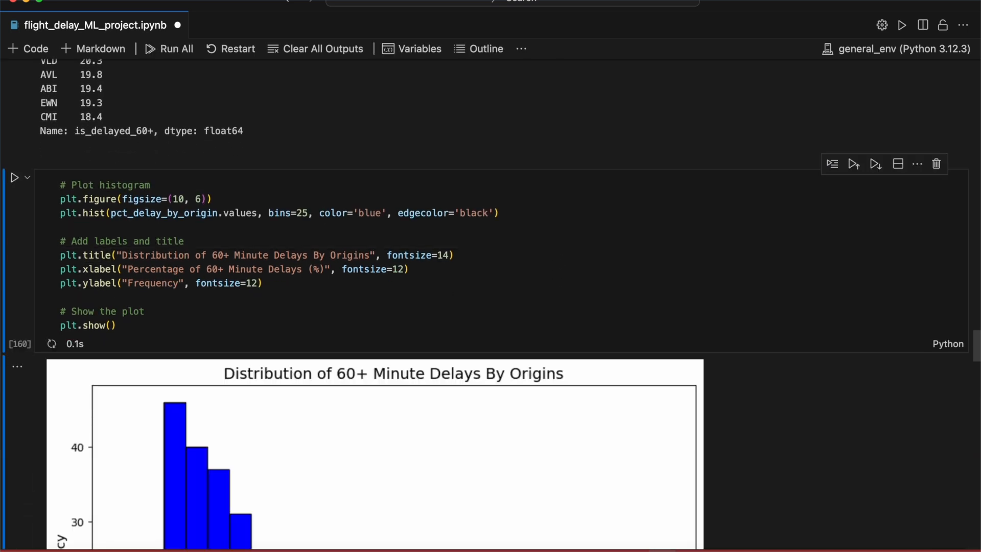
Scroll past the delay-percentage histogram to the baseline XGBoost classifier section.
{"action": "scroll", "scroll_direction": "down", "scroll_amount": 3}
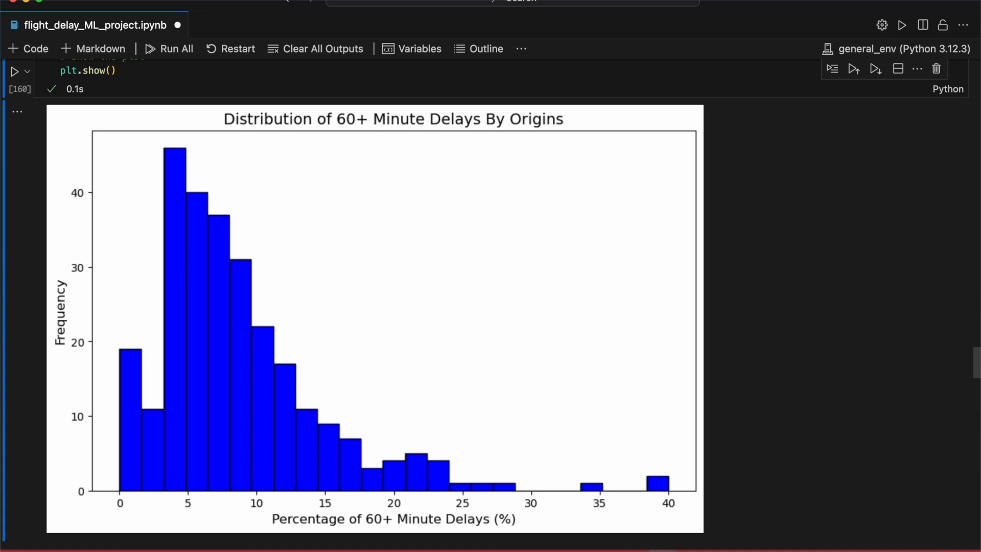
{"action": "mouse_move", "coordinate": [800, 254]}
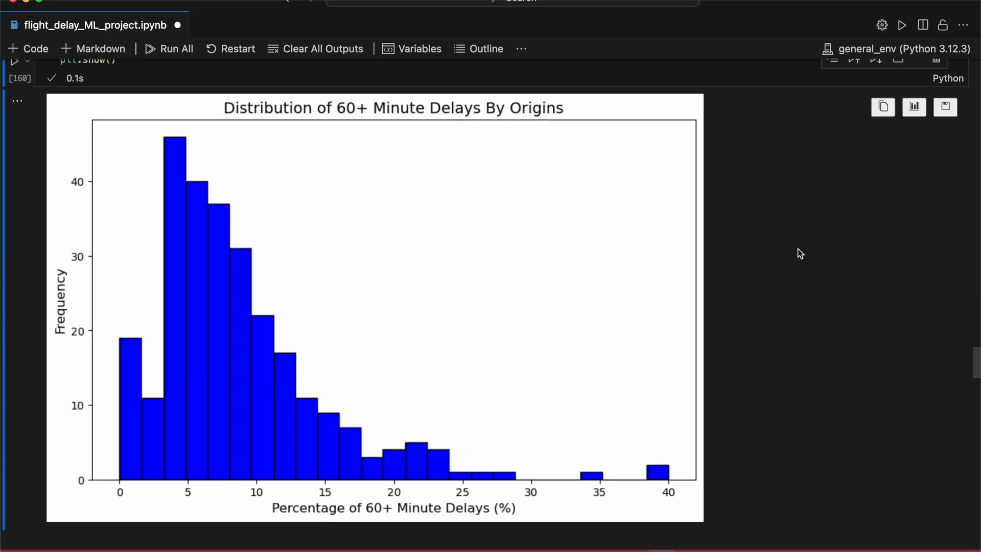
{"action": "mouse_move", "coordinate": [795, 254]}
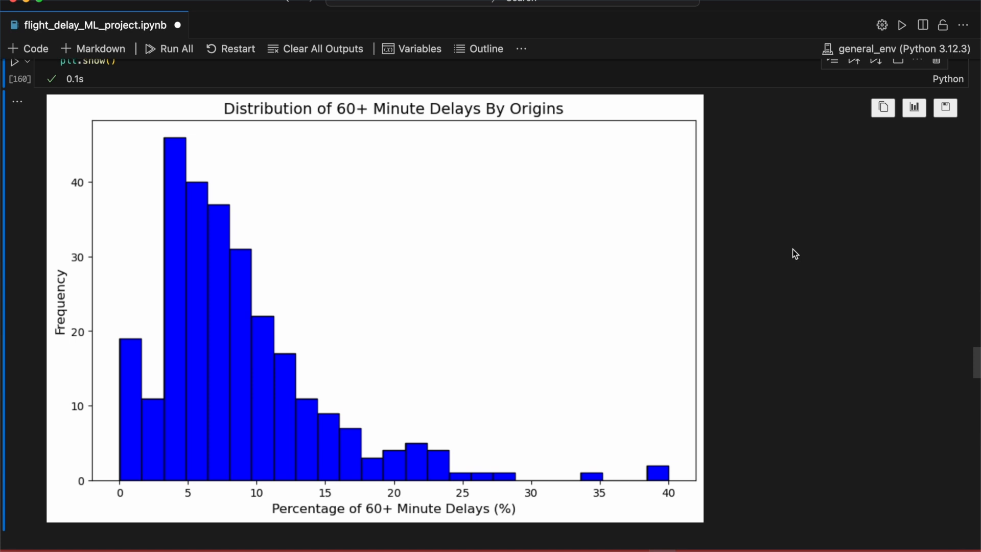
{"action": "scroll", "scroll_direction": "down", "scroll_amount": 3}
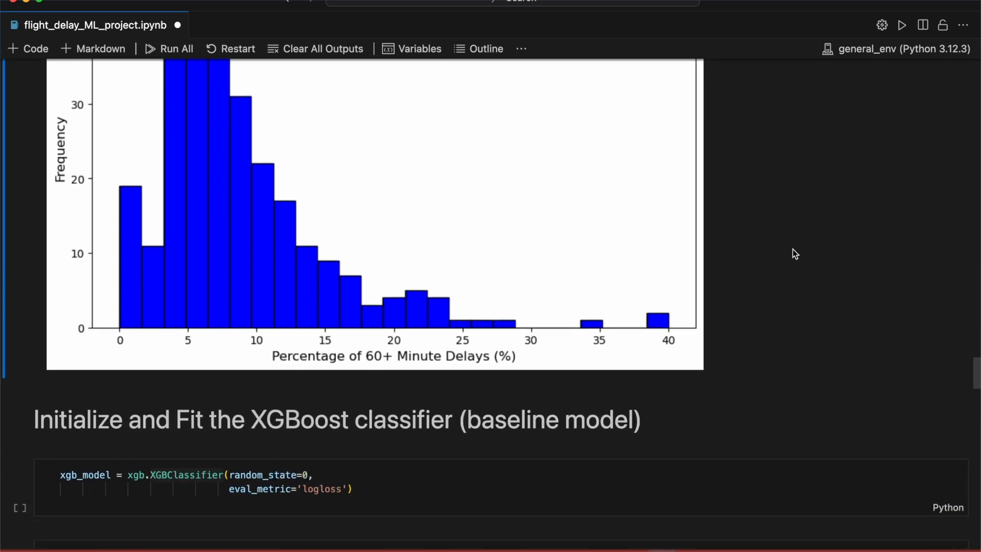
{"action": "scroll", "scroll_direction": "down", "scroll_amount": 3}
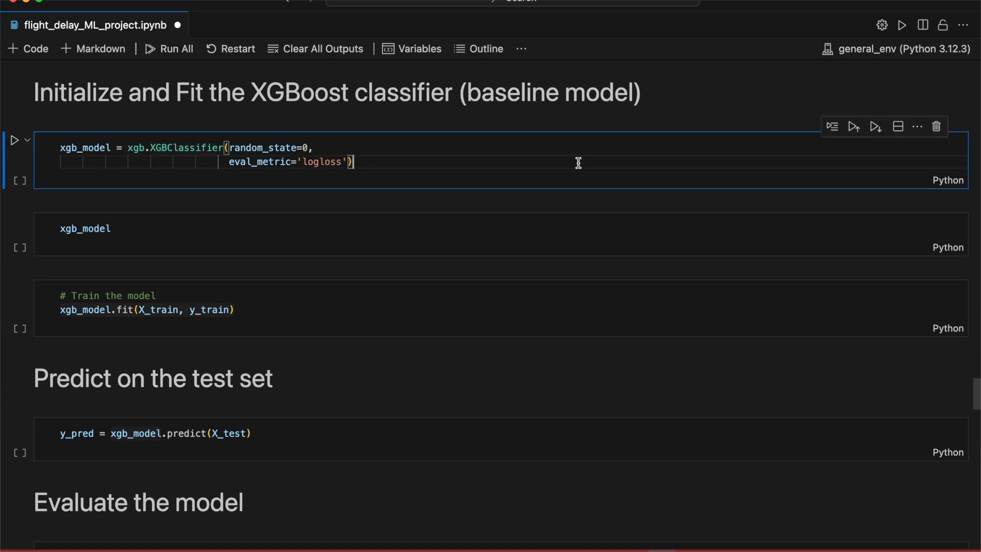
{"action": "mouse_move", "coordinate": [531, 159]}
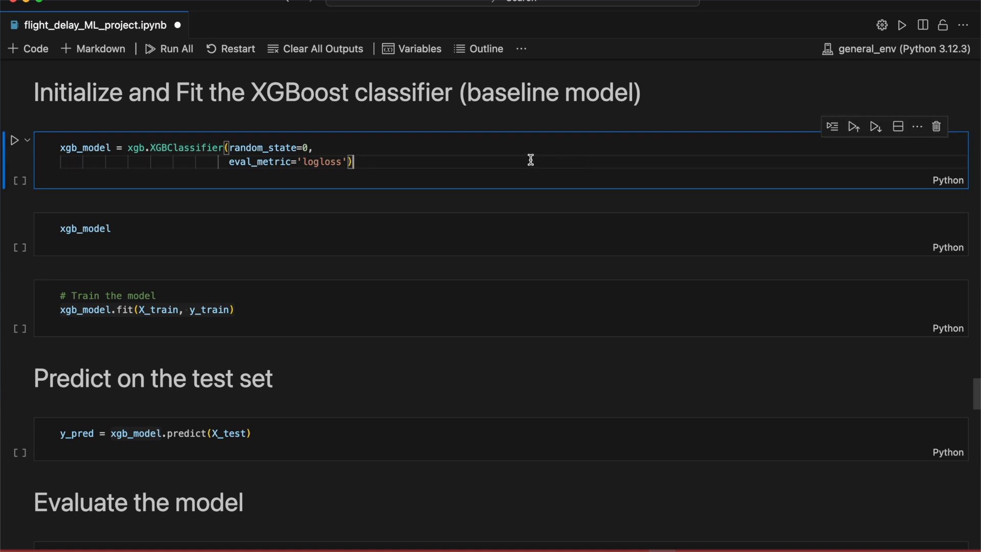
{"action": "mouse_move", "coordinate": [523, 165]}
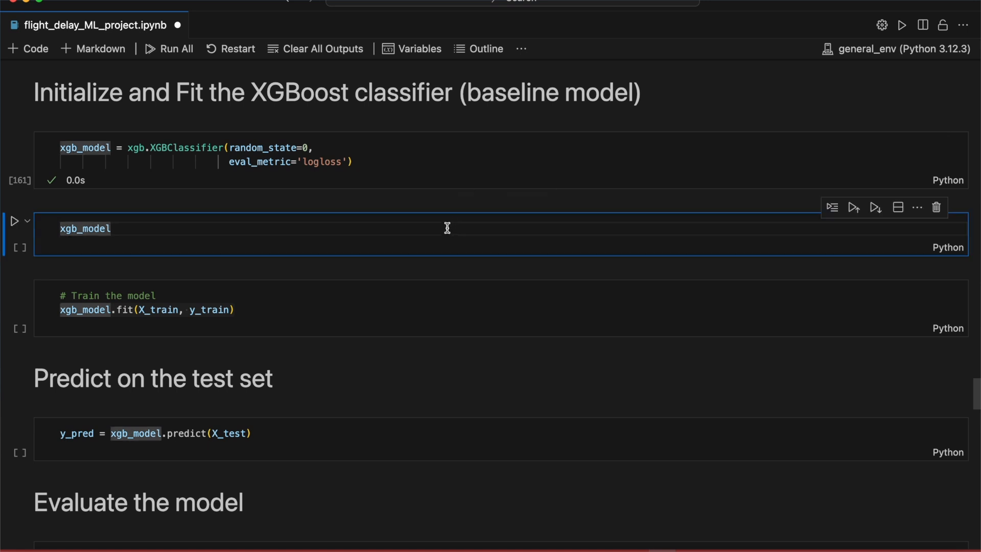
Display the xgb_model parameter summary and fit the baseline classifier on the training data.
{"action": "left_click", "coordinate": [13, 221]}
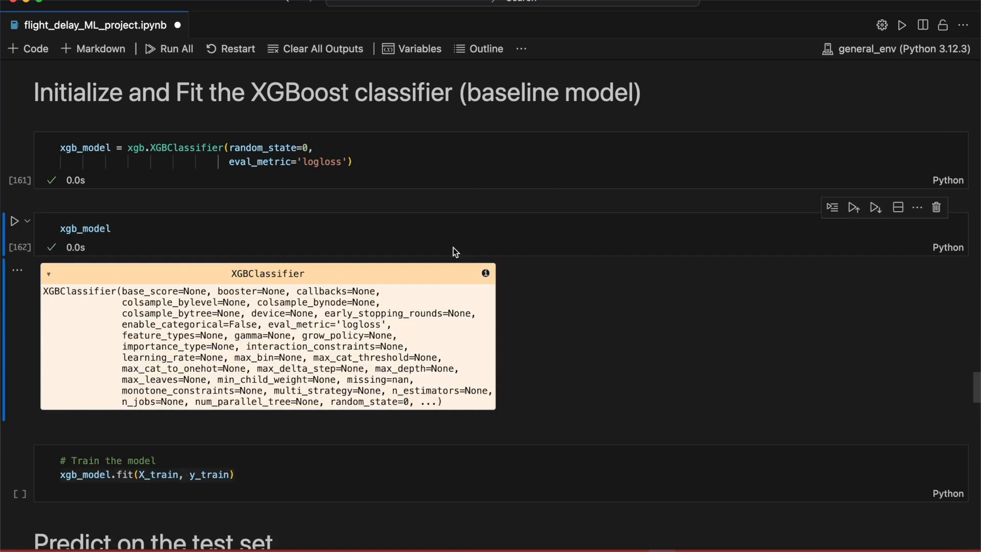
{"action": "scroll", "scroll_direction": "down", "scroll_amount": 3}
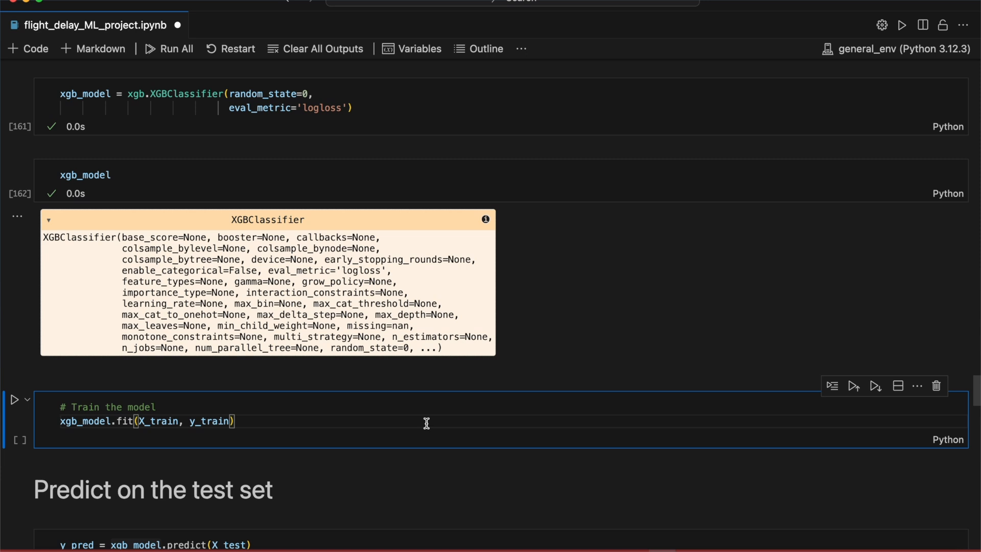
{"action": "left_click", "coordinate": [14, 400]}
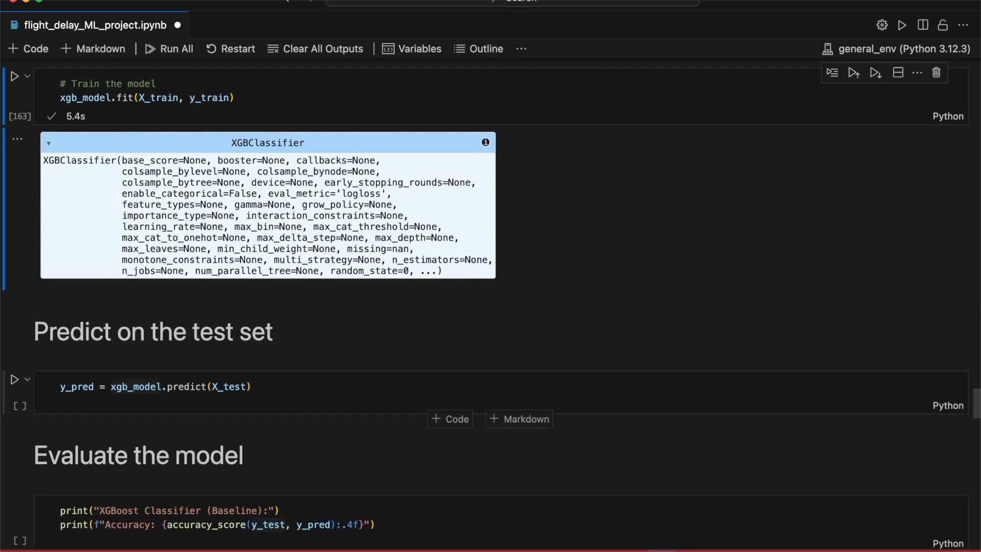
{"action": "scroll", "scroll_direction": "down", "scroll_amount": 3}
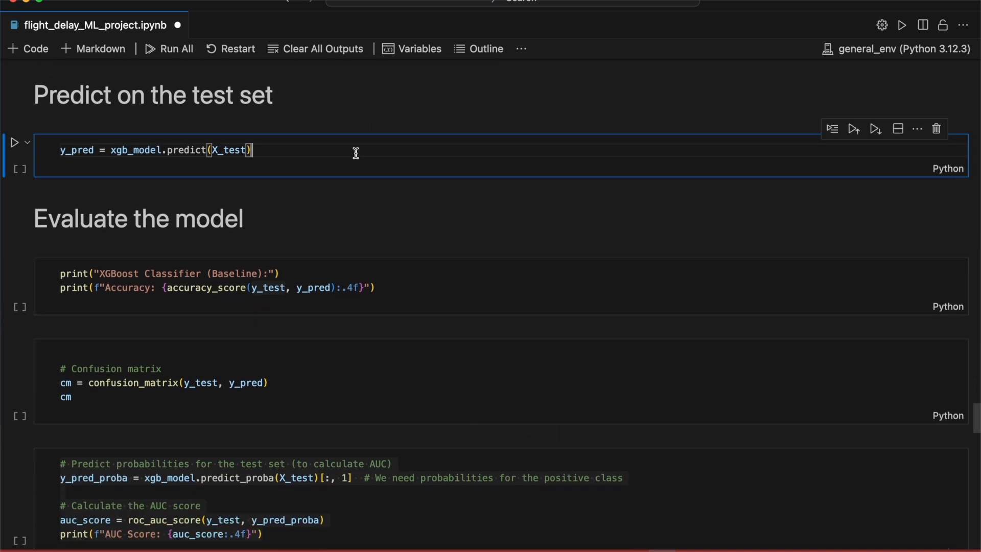
Predict on the test set and print the baseline accuracy of 0.9246.
{"action": "left_click", "coordinate": [15, 142]}
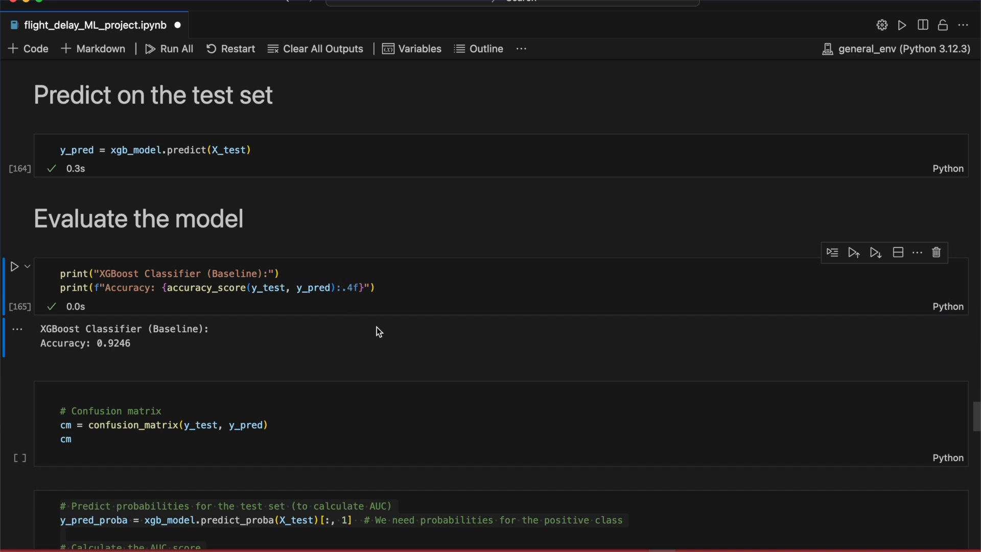
{"action": "mouse_move", "coordinate": [366, 355]}
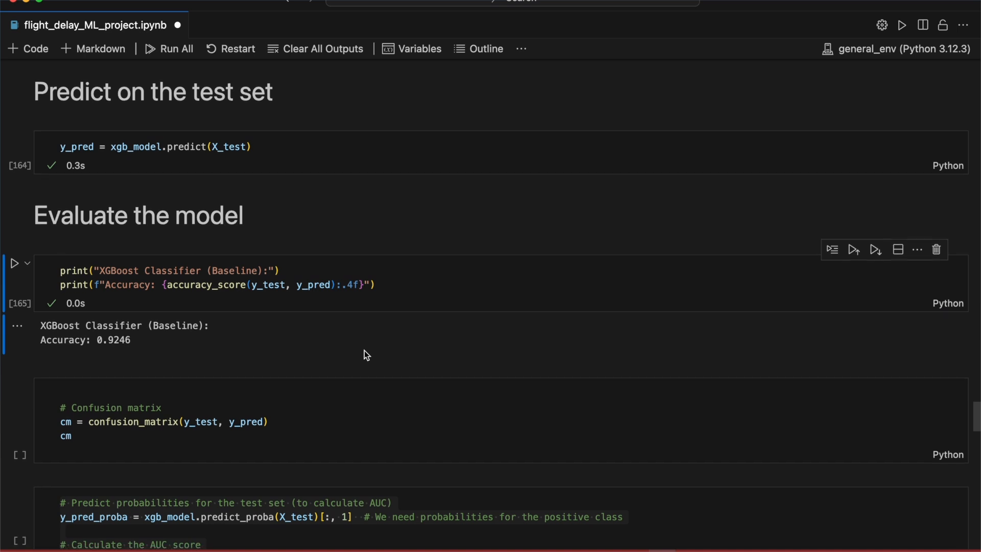
{"action": "double_click", "coordinate": [113, 340]}
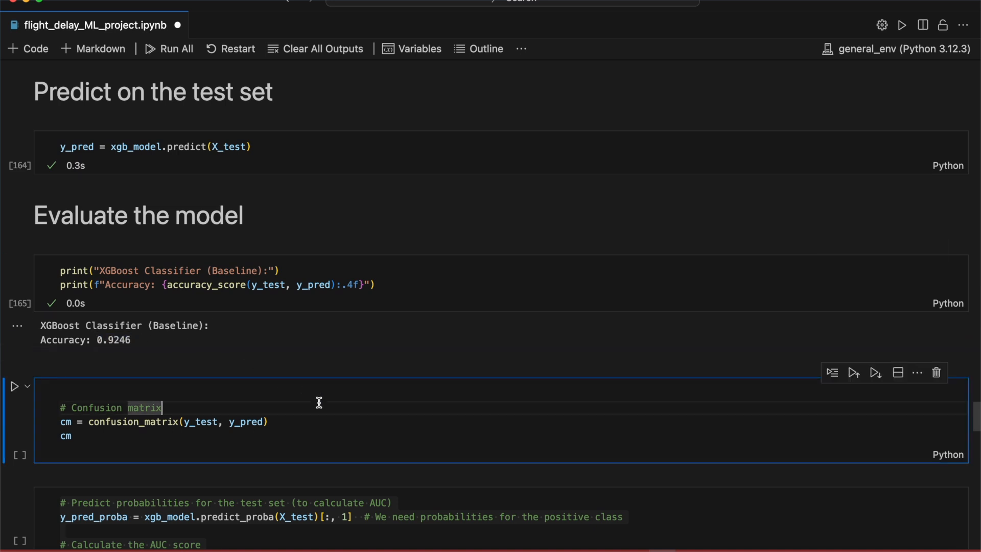
{"action": "scroll", "scroll_direction": "down", "scroll_amount": 3}
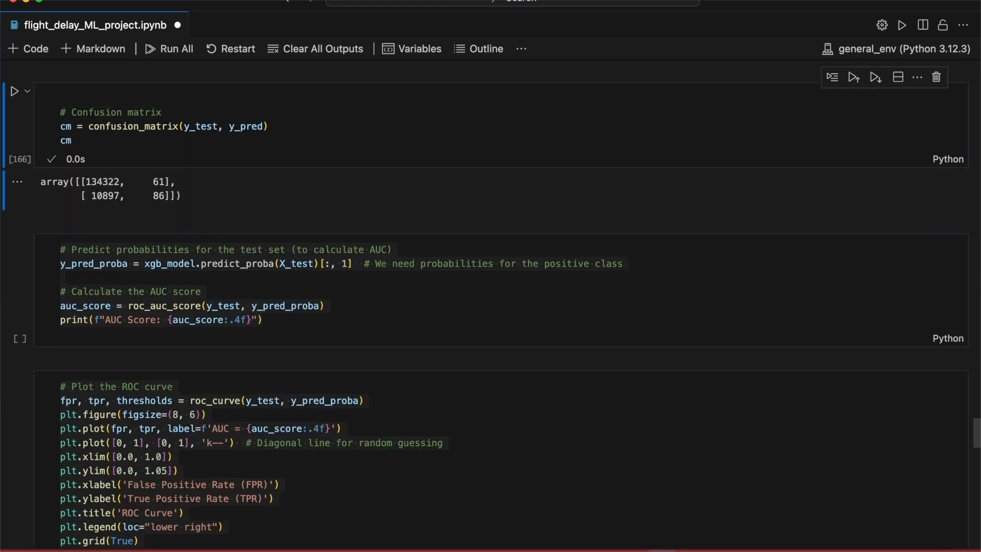
{"action": "mouse_move", "coordinate": [216, 177]}
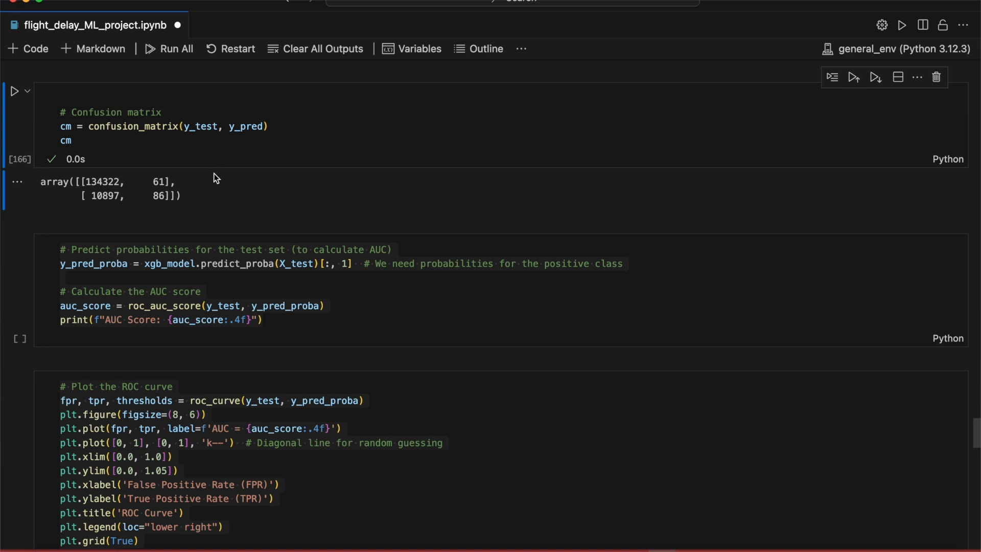
{"action": "mouse_move", "coordinate": [215, 199]}
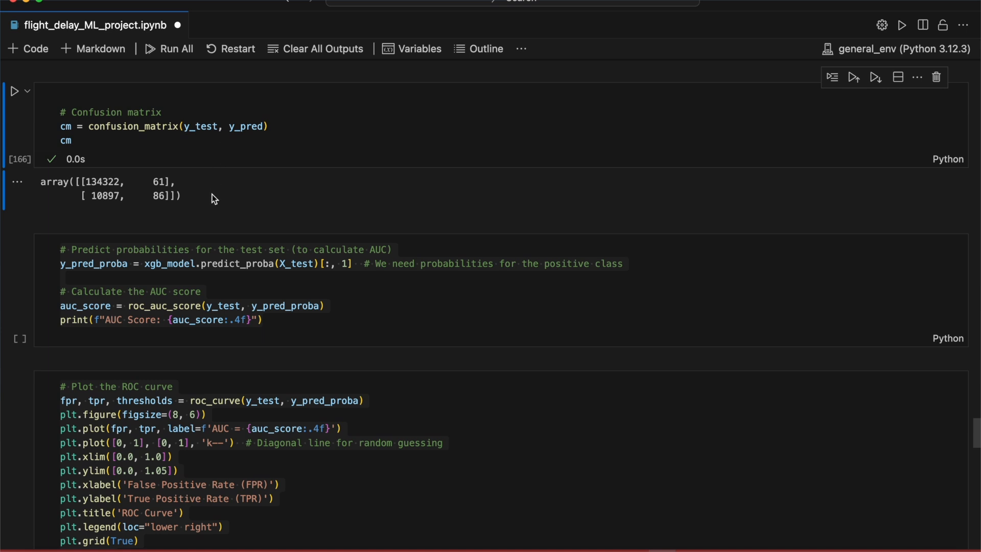
{"action": "mouse_move", "coordinate": [121, 194]}
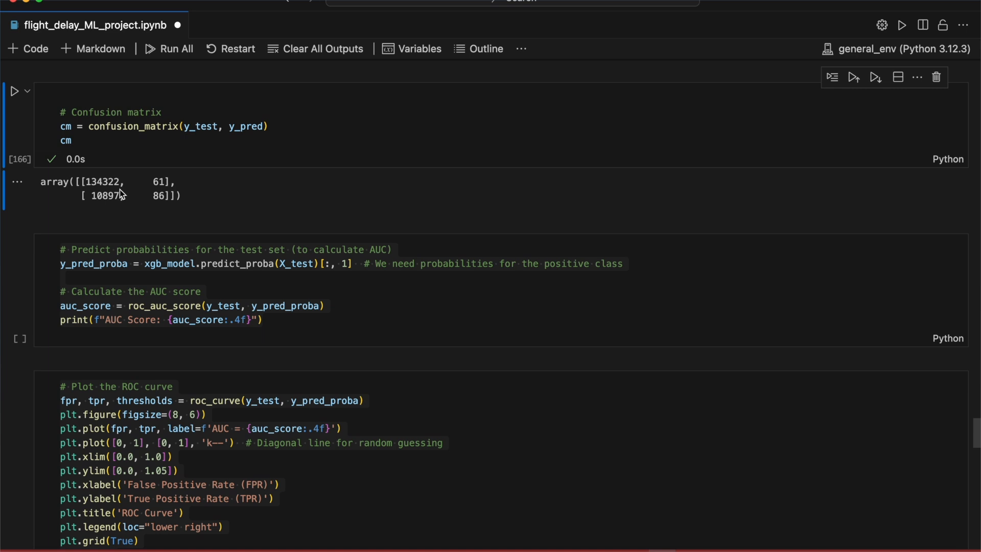
{"action": "mouse_move", "coordinate": [120, 206]}
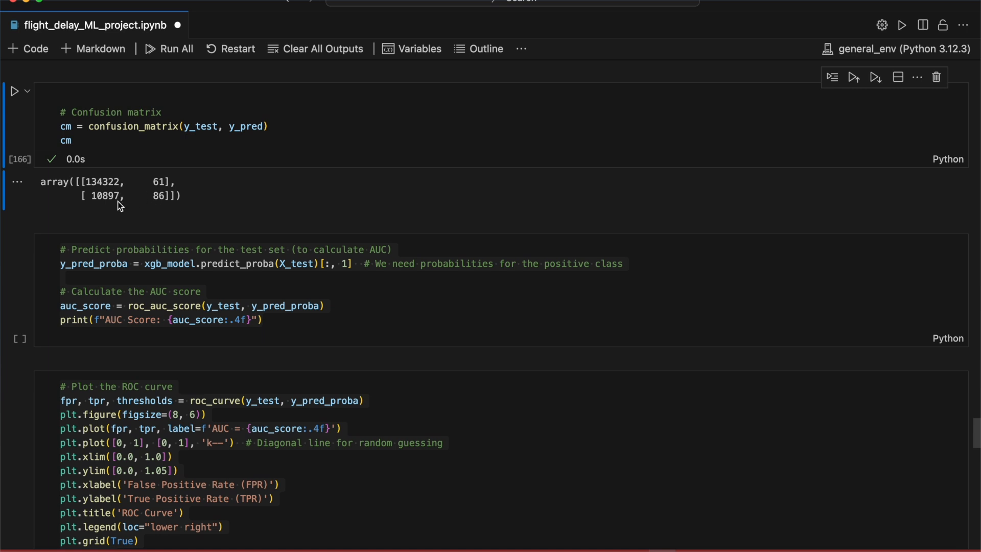
{"action": "mouse_move", "coordinate": [157, 188]}
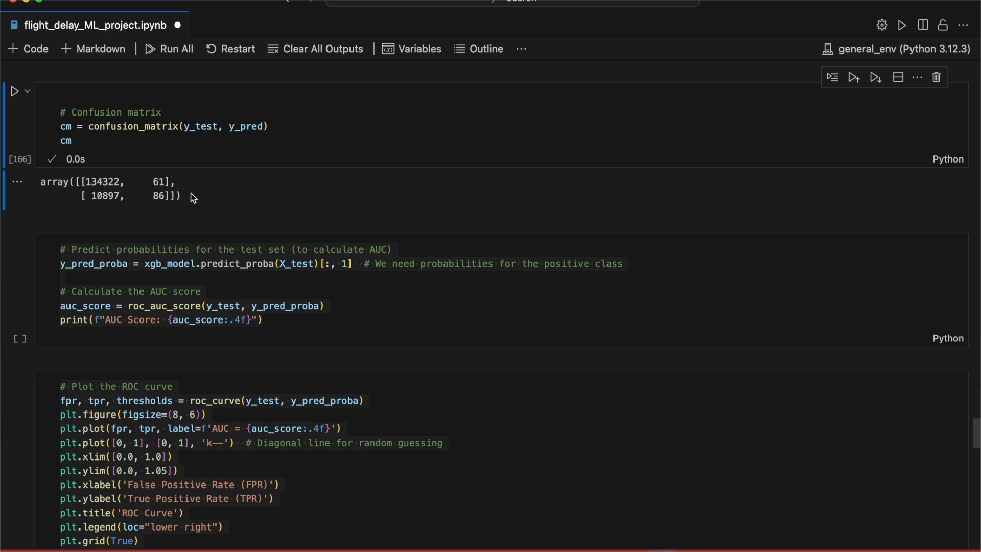
{"action": "mouse_move", "coordinate": [115, 219]}
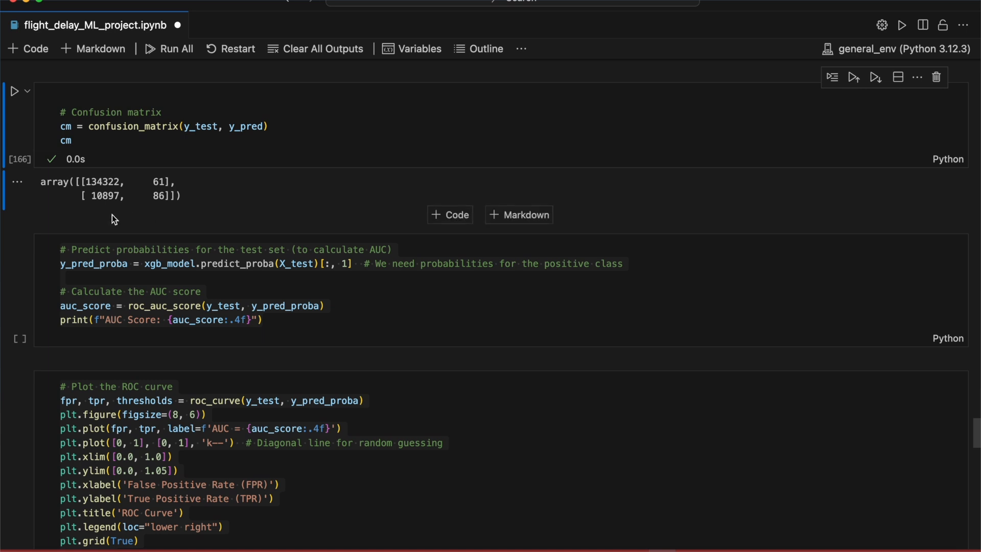
Show the baseline confusion matrix [[134322, 61], [10897, 86]].
{"action": "double_click", "coordinate": [106, 196]}
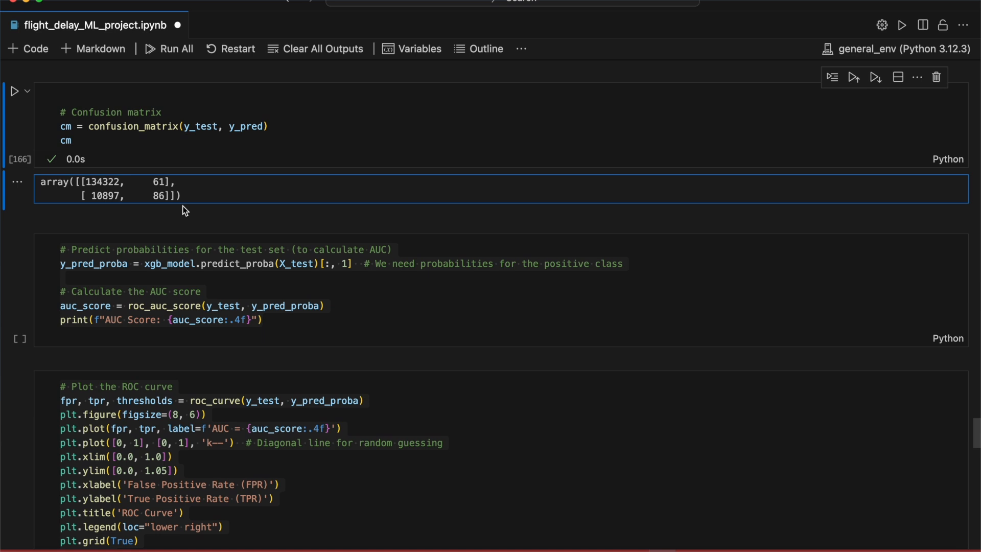
{"action": "mouse_move", "coordinate": [178, 206]}
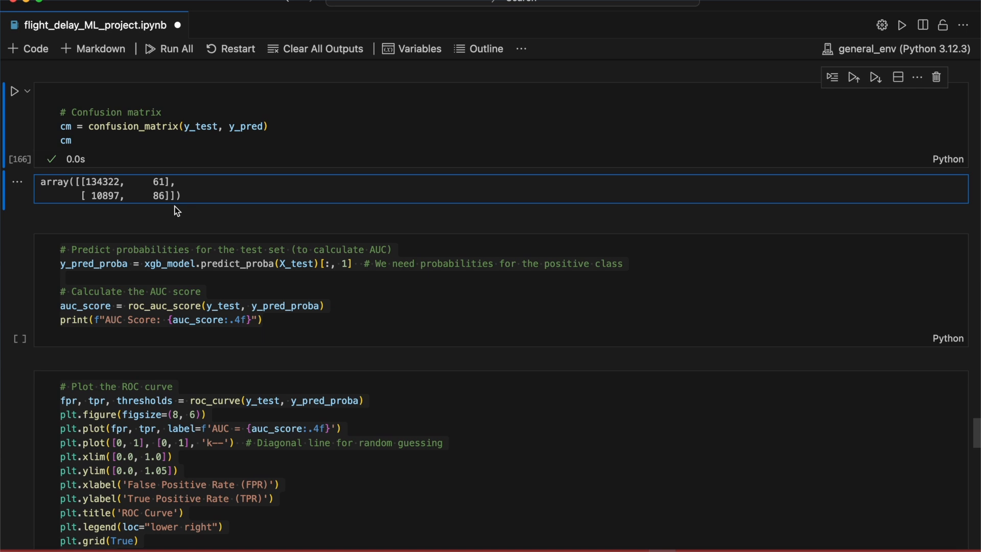
{"action": "mouse_move", "coordinate": [183, 211]}
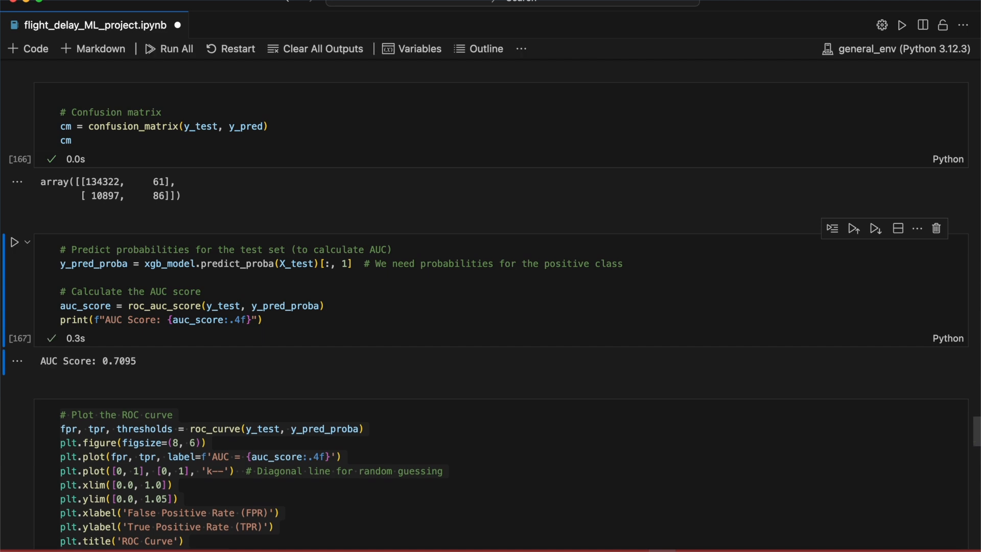
Plot the baseline model's ROC curve with AUC = 0.7095.
{"action": "scroll", "scroll_direction": "down", "scroll_amount": 3}
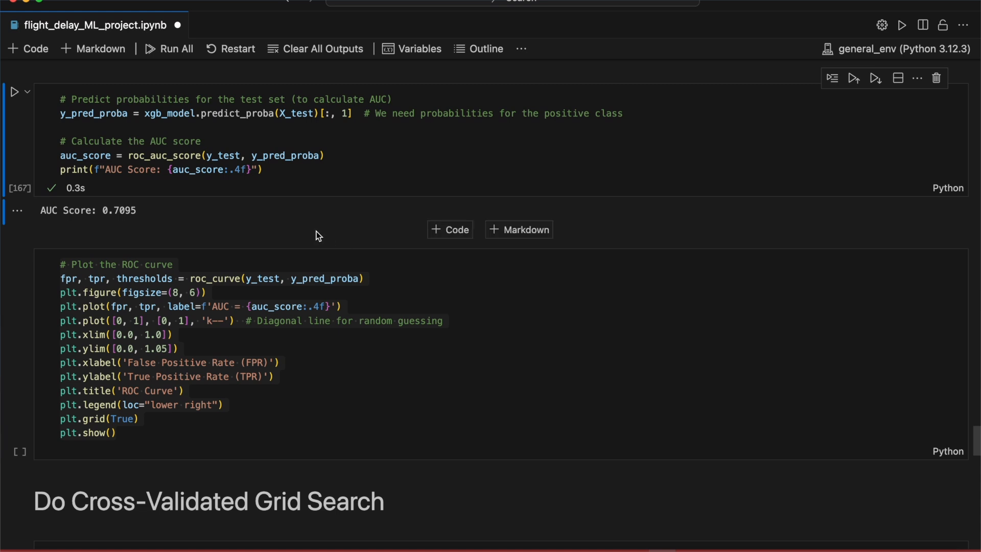
{"action": "mouse_move", "coordinate": [281, 227]}
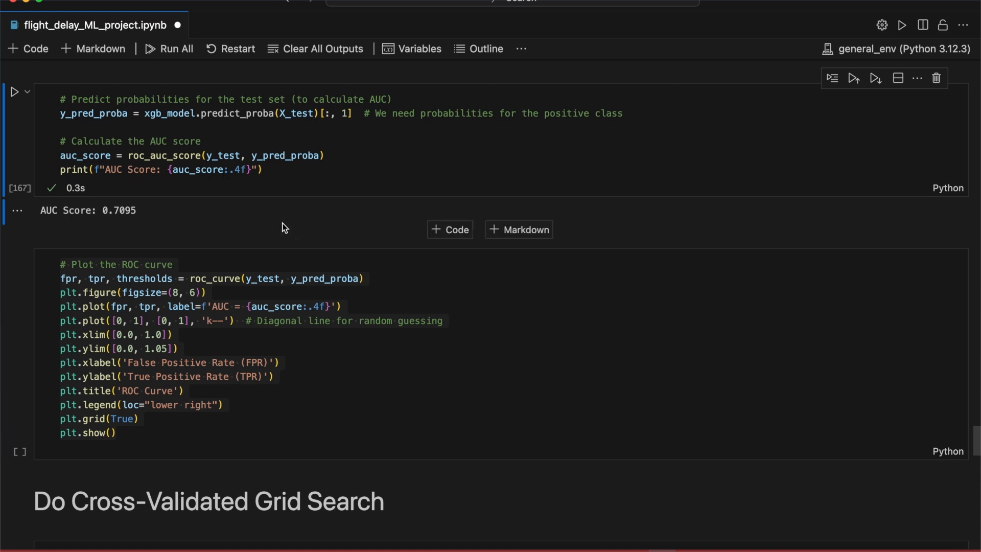
{"action": "left_click", "coordinate": [324, 255]}
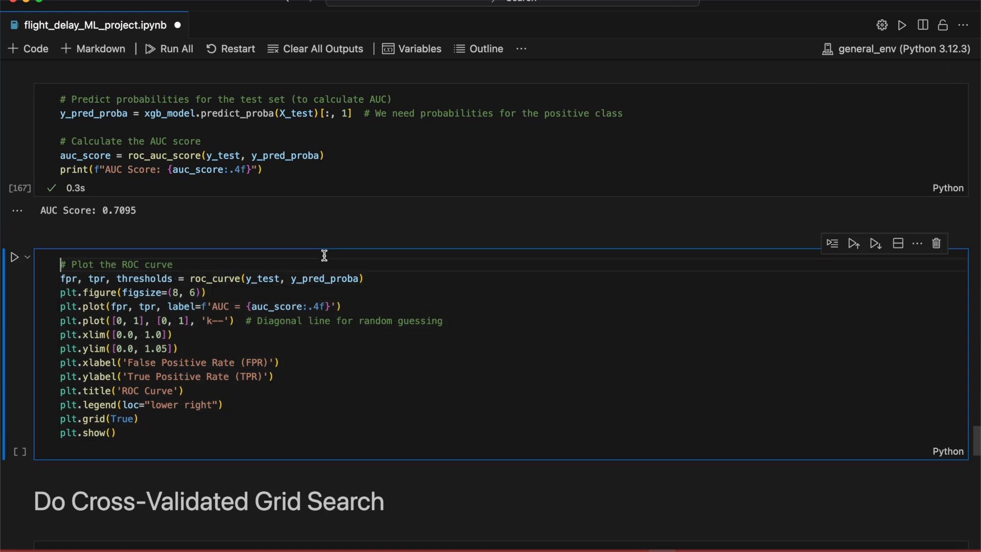
{"action": "left_click", "coordinate": [13, 256]}
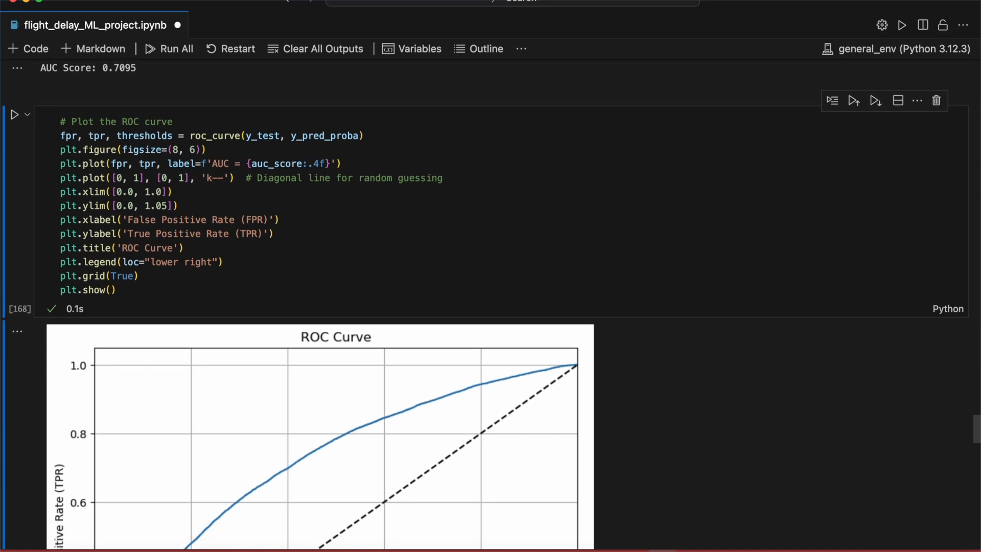
{"action": "scroll", "scroll_direction": "down", "scroll_amount": 3}
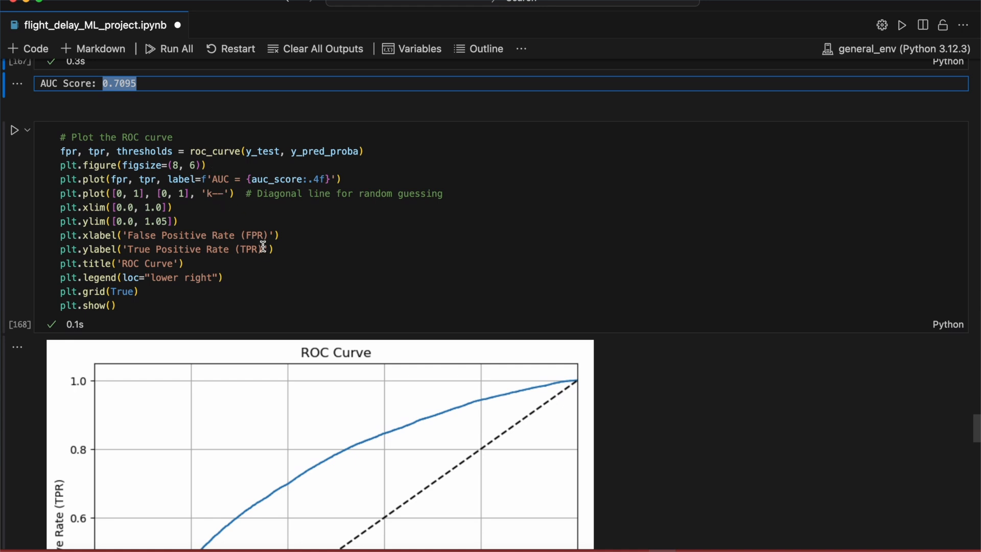
{"action": "left_click", "coordinate": [274, 249]}
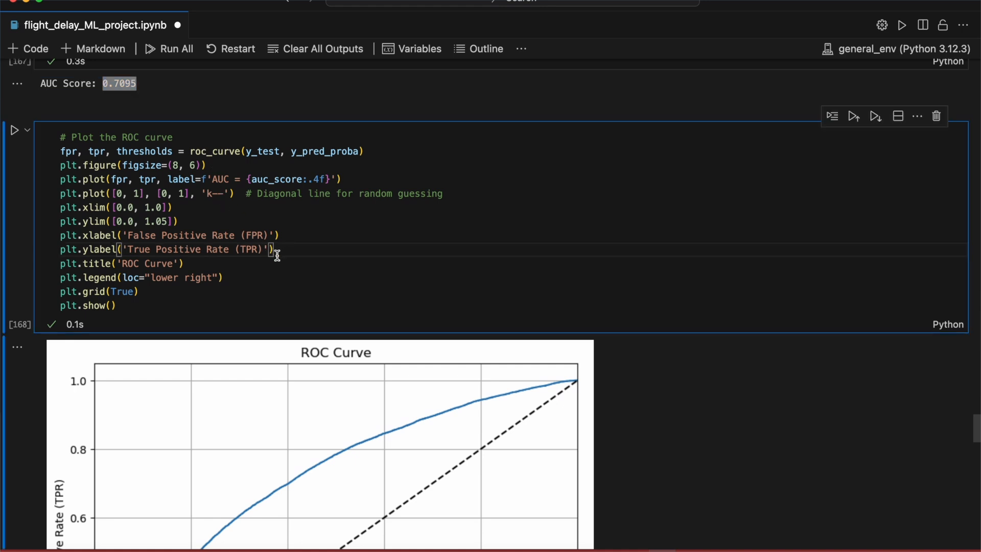
Scroll down to the cross-validated grid search section.
{"action": "scroll", "scroll_direction": "down", "scroll_amount": 3}
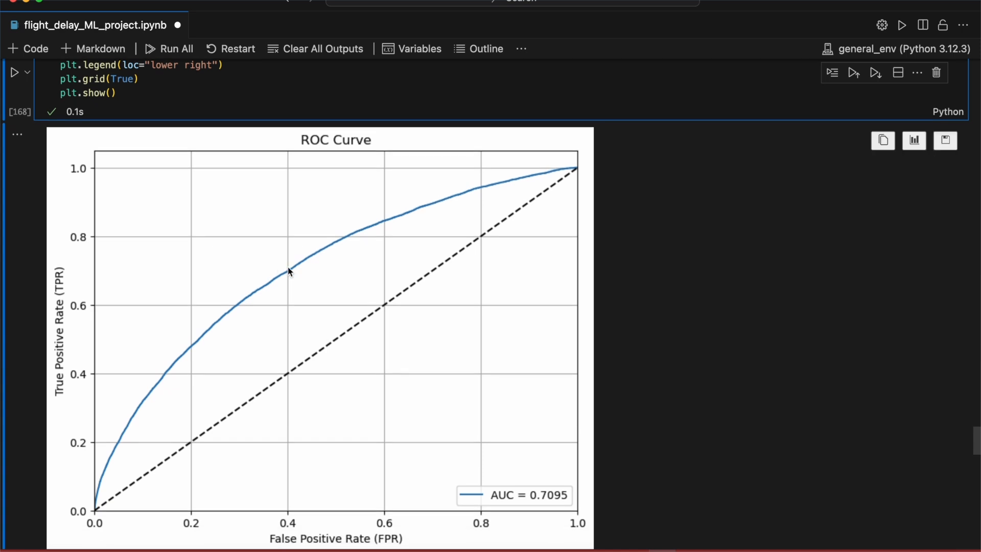
{"action": "mouse_move", "coordinate": [268, 281]}
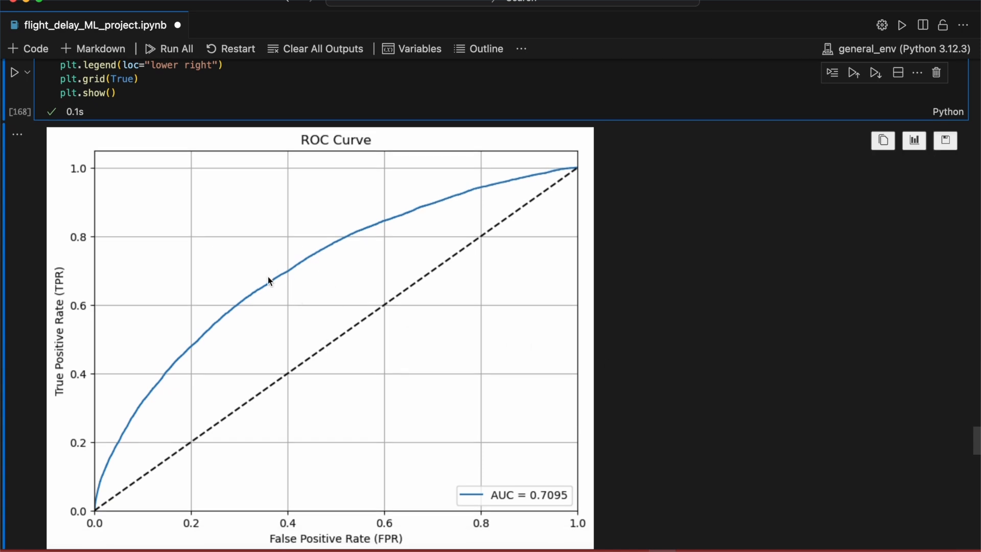
{"action": "mouse_move", "coordinate": [258, 277]}
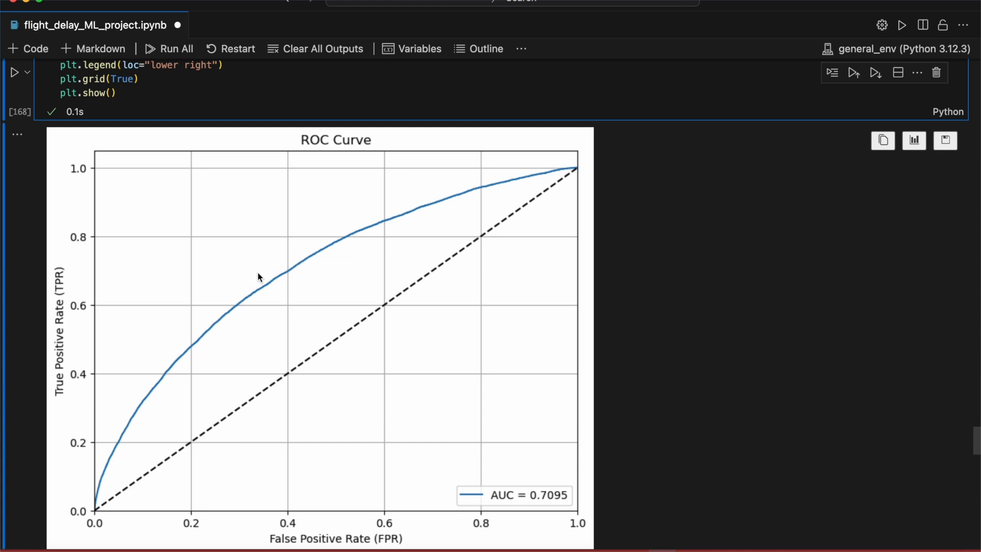
{"action": "mouse_move", "coordinate": [633, 301]}
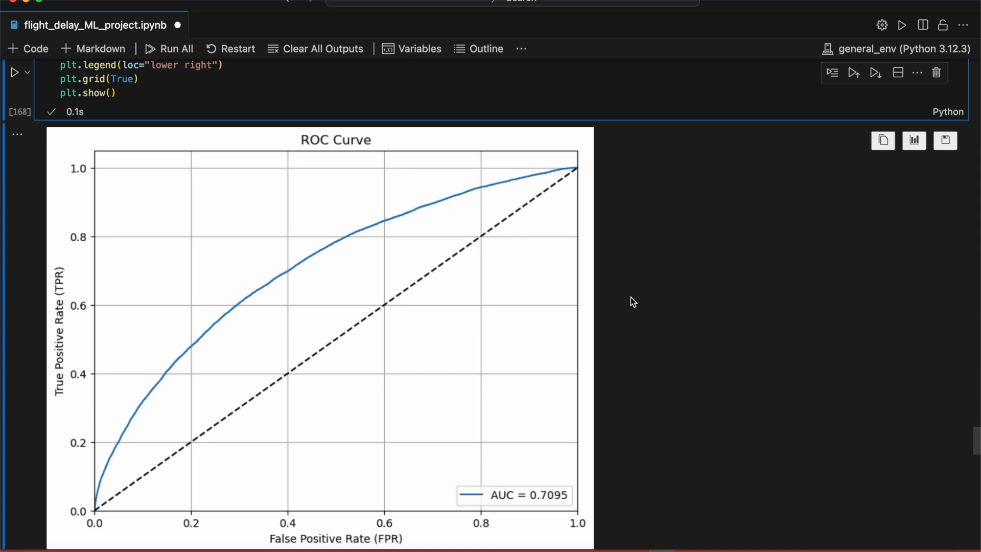
{"action": "scroll", "scroll_direction": "down", "scroll_amount": 3}
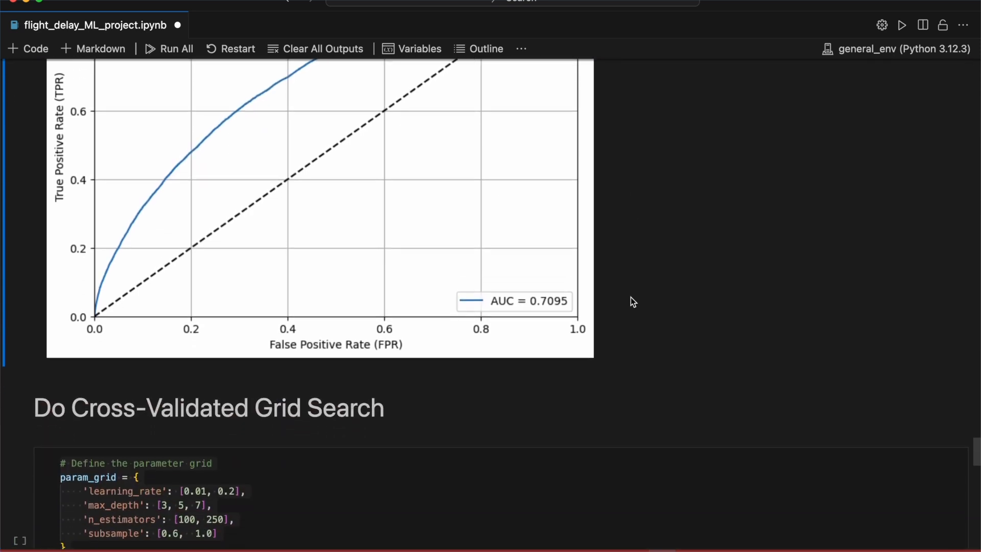
{"action": "scroll", "scroll_direction": "down", "scroll_amount": 3}
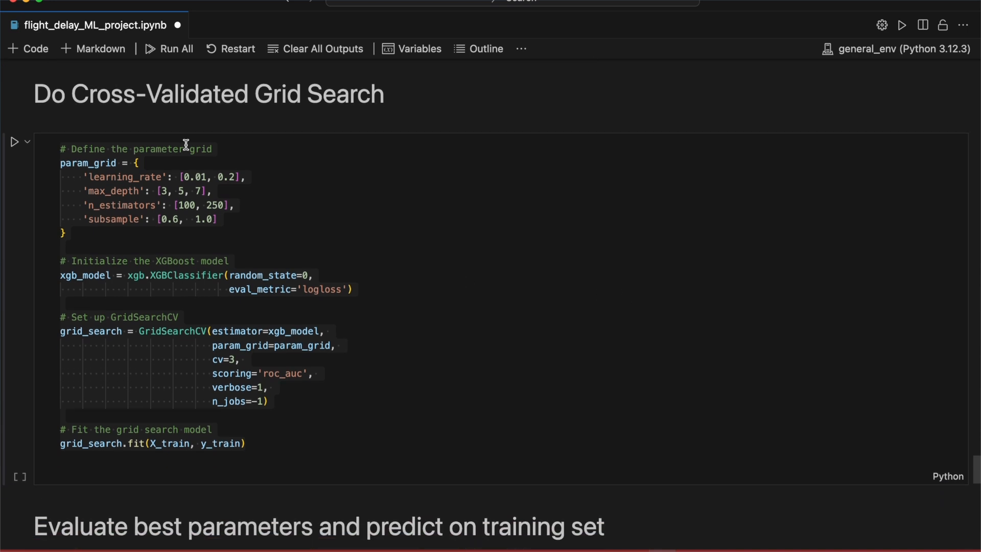
Walk through the param_grid (learning_rate, subsample) and the eval_metric argument.
{"action": "double_click", "coordinate": [88, 163]}
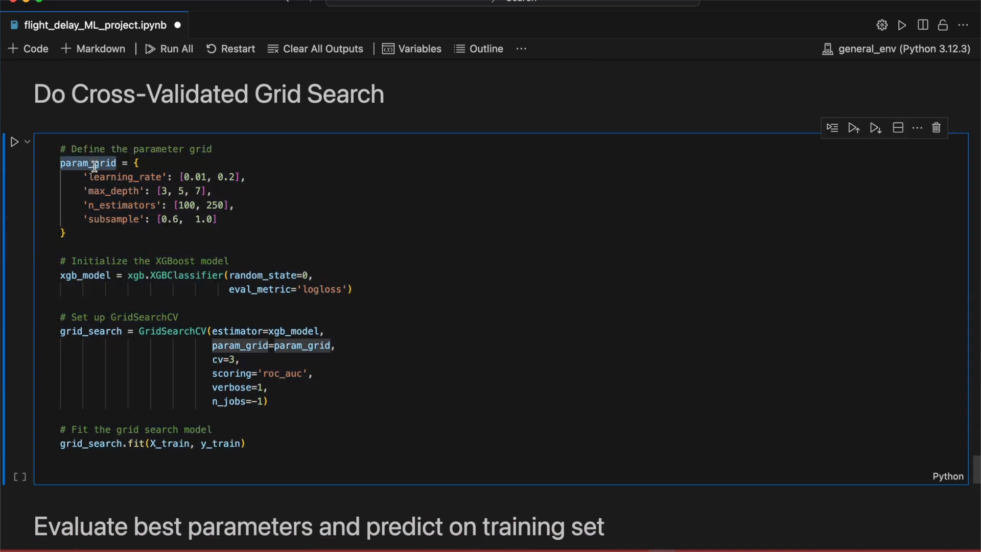
{"action": "double_click", "coordinate": [124, 177]}
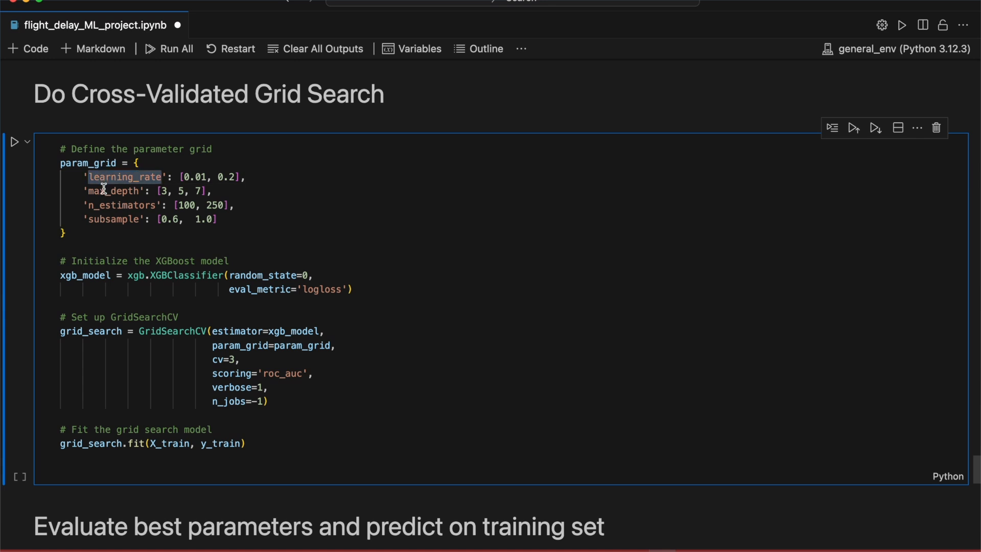
{"action": "double_click", "coordinate": [113, 219]}
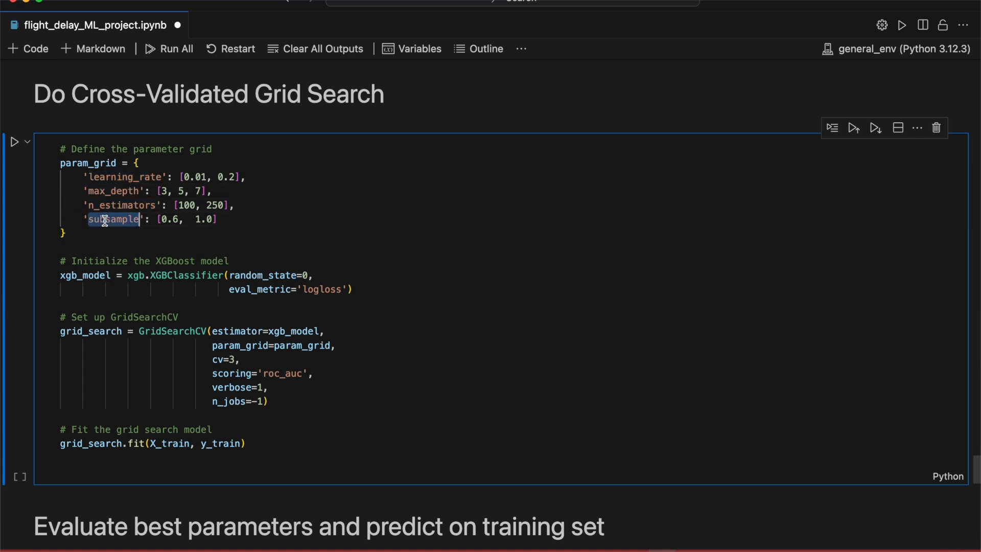
{"action": "left_click", "coordinate": [105, 246]}
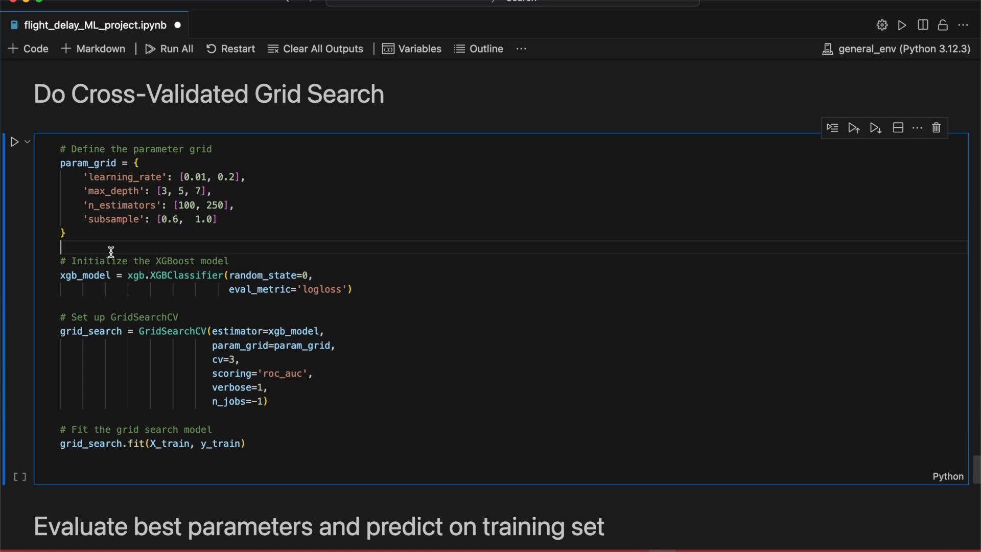
{"action": "double_click", "coordinate": [188, 275]}
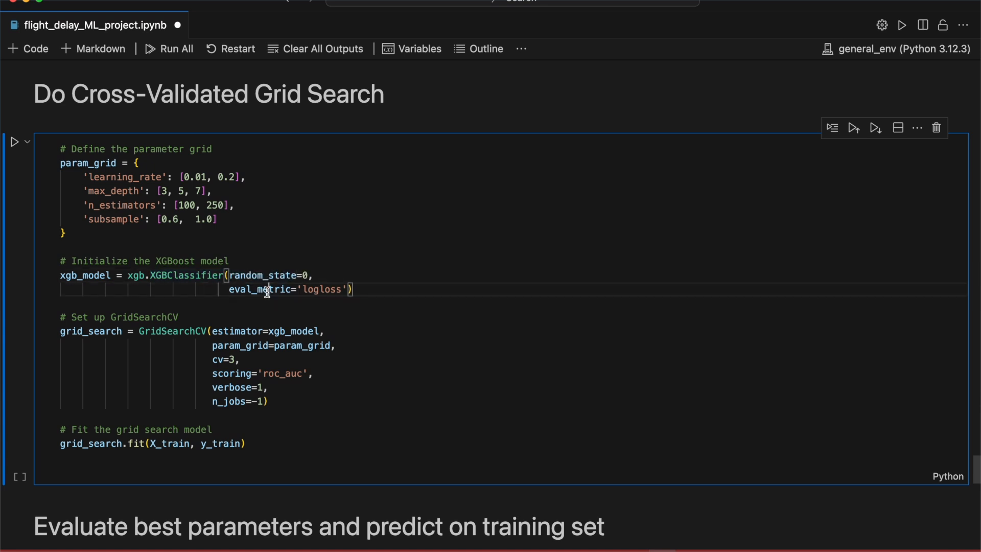
{"action": "mouse_move", "coordinate": [325, 289]}
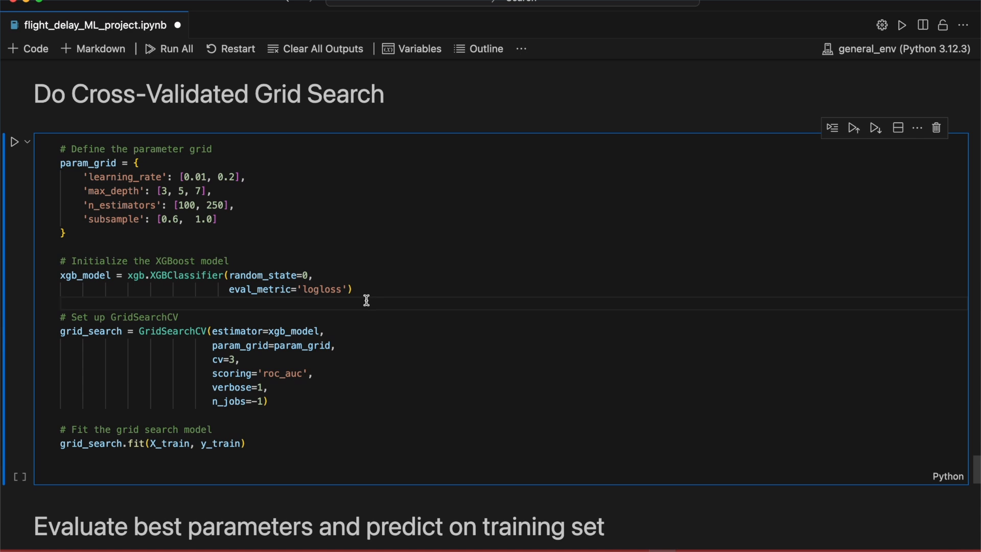
Review the GridSearchCV setup with cv=3 and run the 72-fit grid search.
{"action": "double_click", "coordinate": [173, 331]}
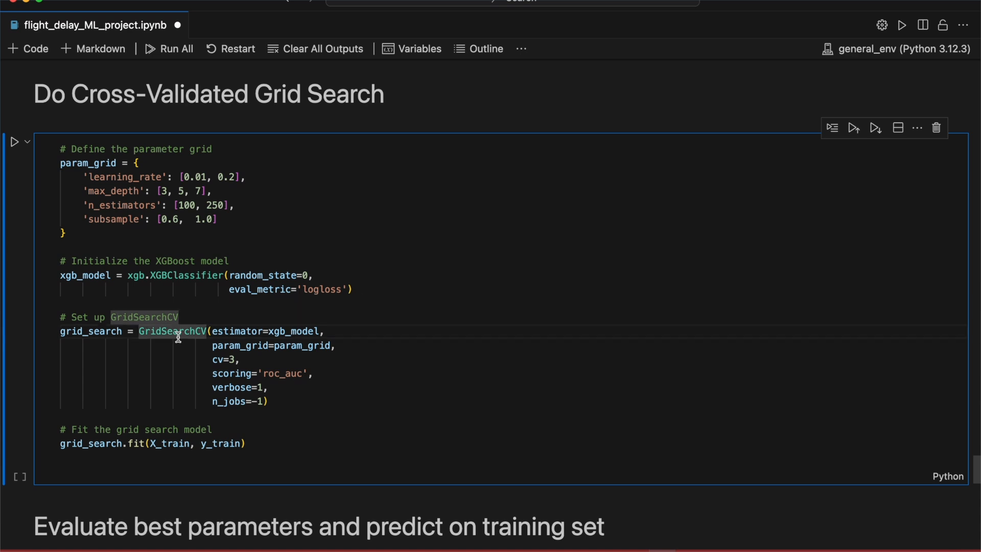
{"action": "mouse_move", "coordinate": [291, 339]}
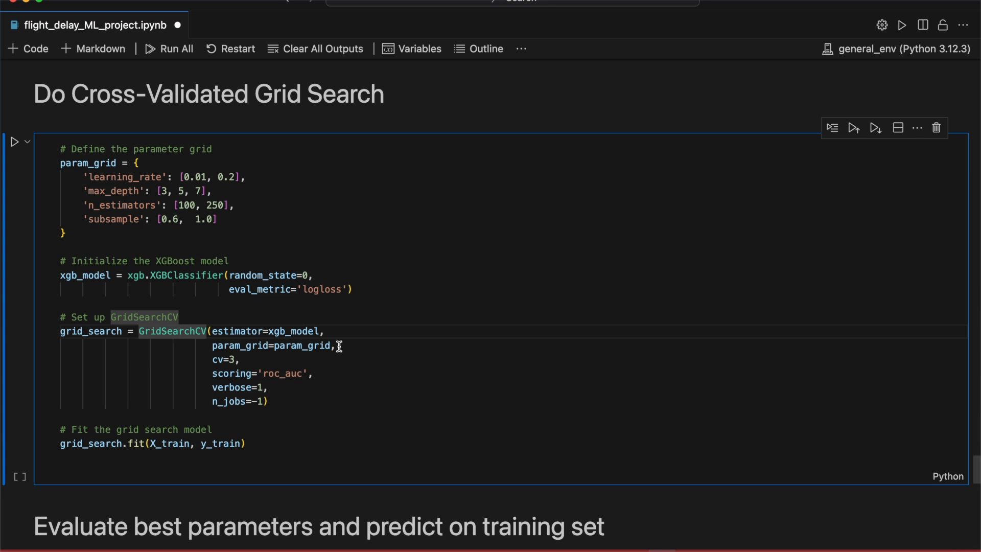
{"action": "mouse_move", "coordinate": [330, 358]}
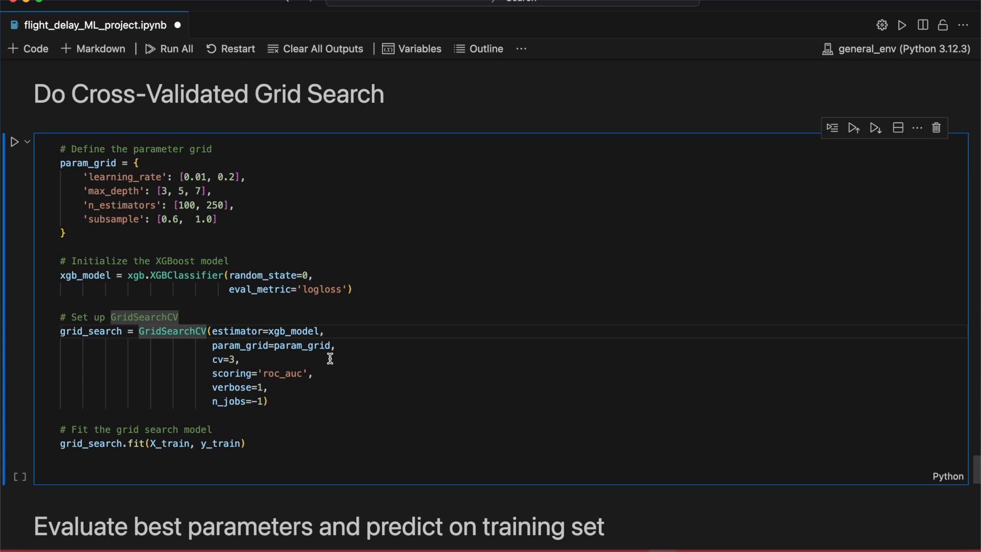
{"action": "left_click", "coordinate": [246, 359]}
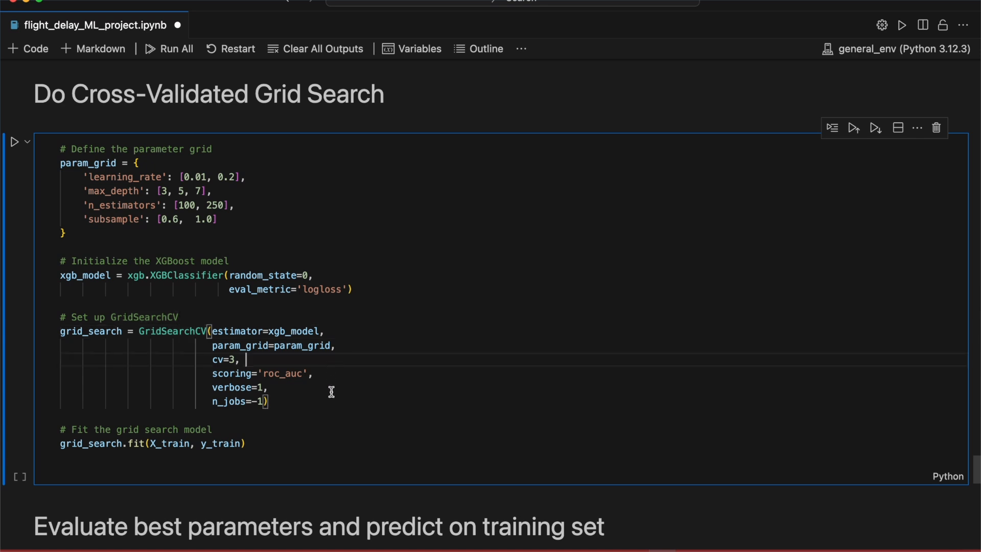
{"action": "left_click", "coordinate": [13, 141]}
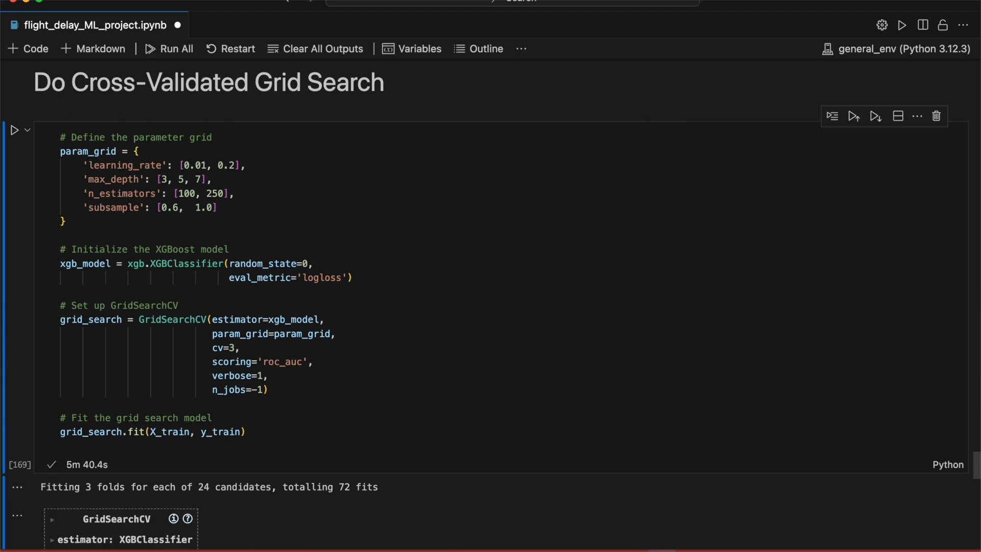
Evaluate the tuned model: best parameters, confusion matrix, AUC 0.7206 and its ROC curve.
{"action": "scroll", "scroll_direction": "down", "scroll_amount": 3}
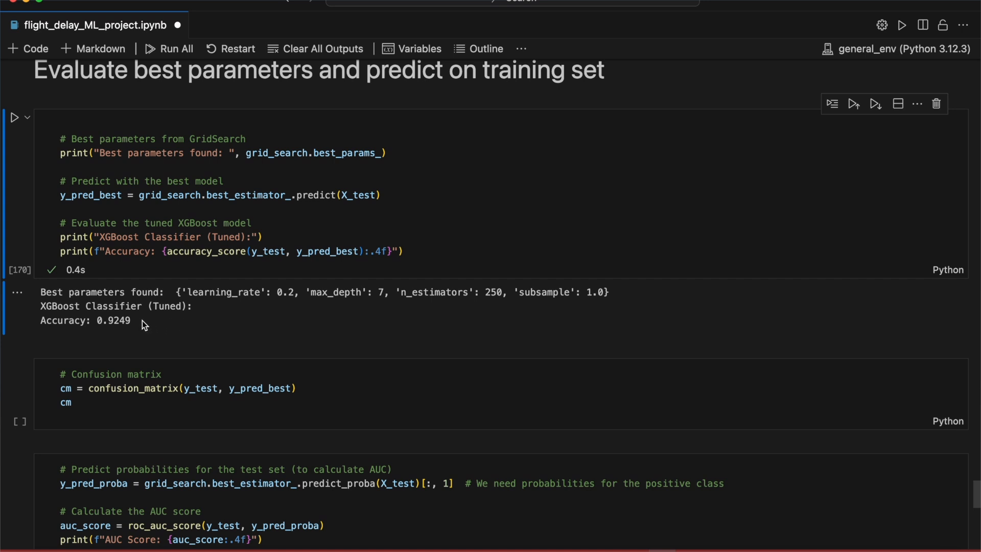
{"action": "left_click", "coordinate": [305, 401]}
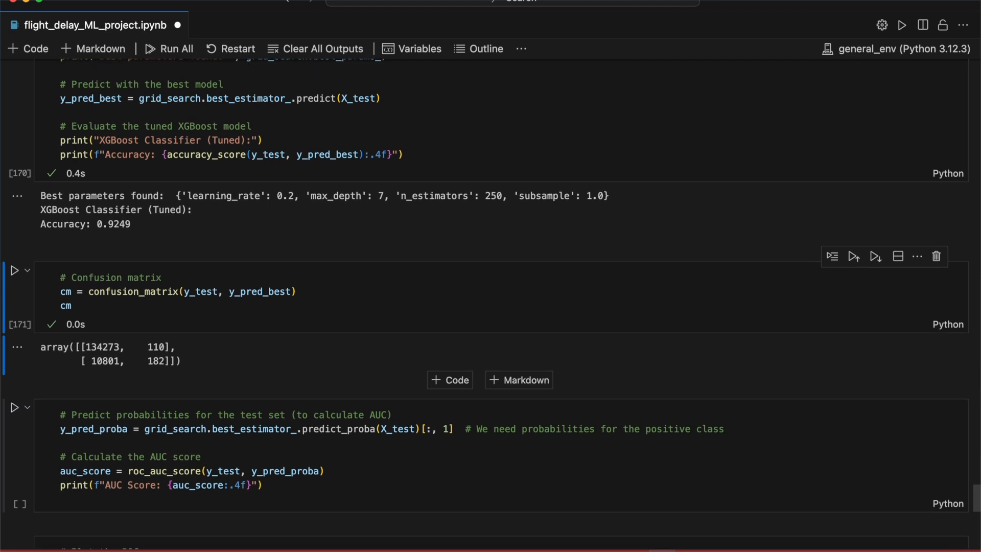
{"action": "scroll", "scroll_direction": "down", "scroll_amount": 3}
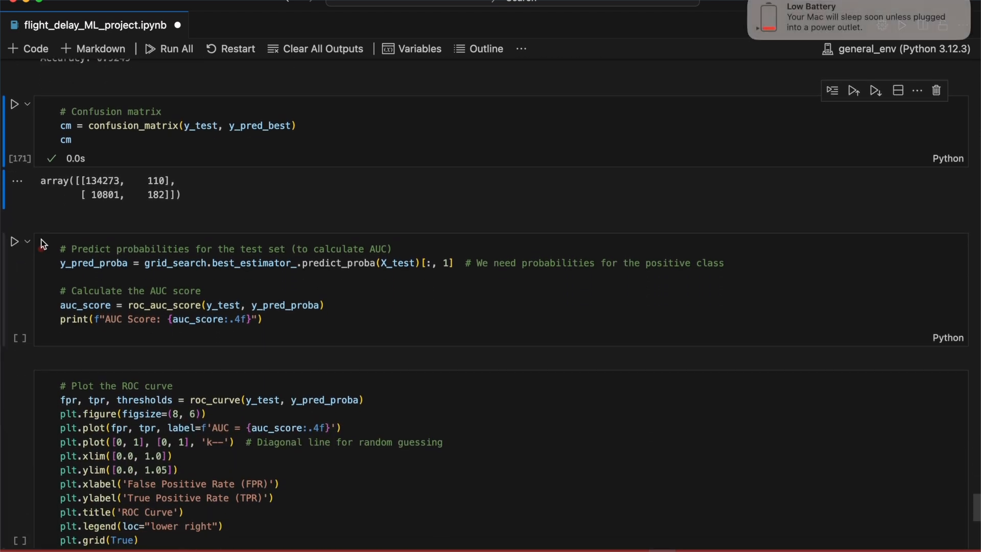
{"action": "double_click", "coordinate": [155, 194]}
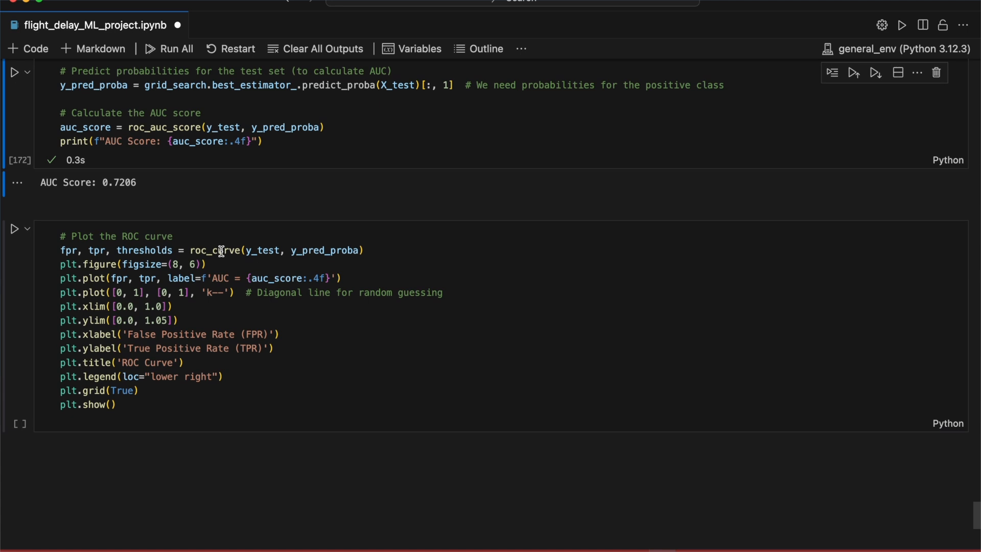
{"action": "left_click", "coordinate": [14, 228]}
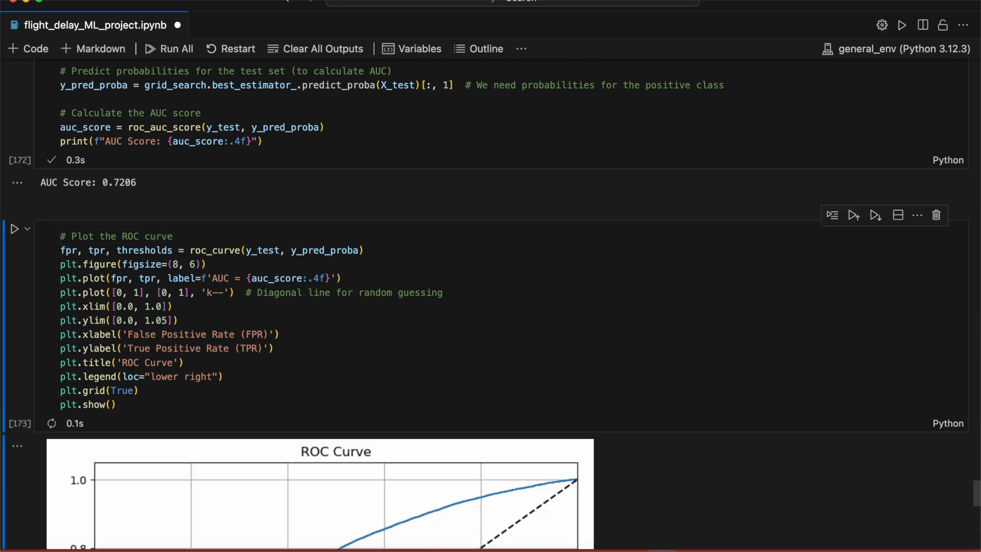
{"action": "scroll", "scroll_direction": "down", "scroll_amount": 3}
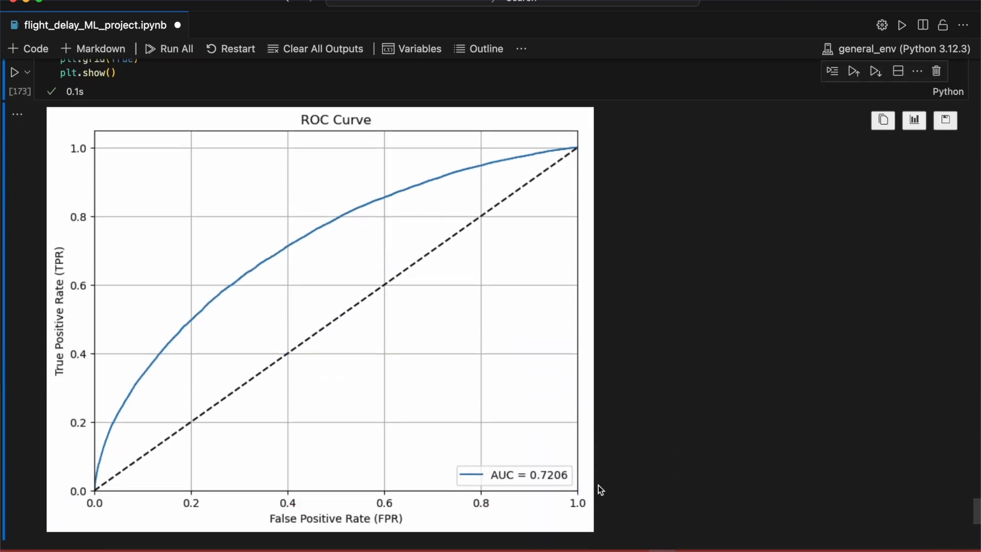